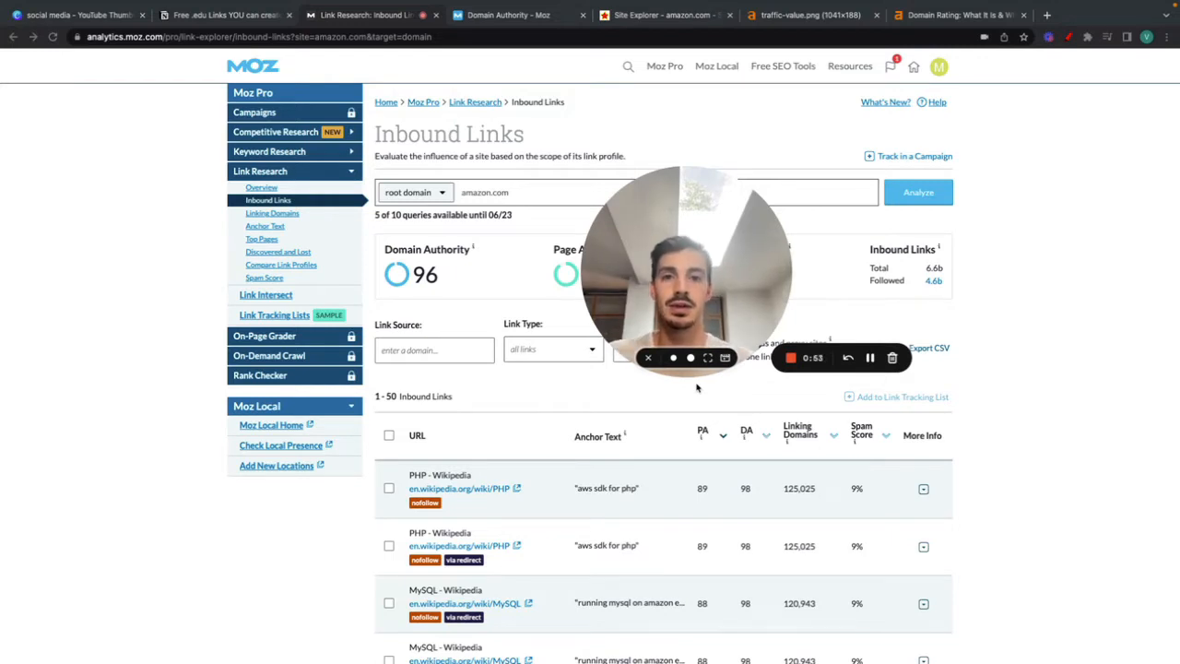
# Bring up Moz's Domain Authority explainer article and scroll it back up.
pyautogui.click(1021, 15)
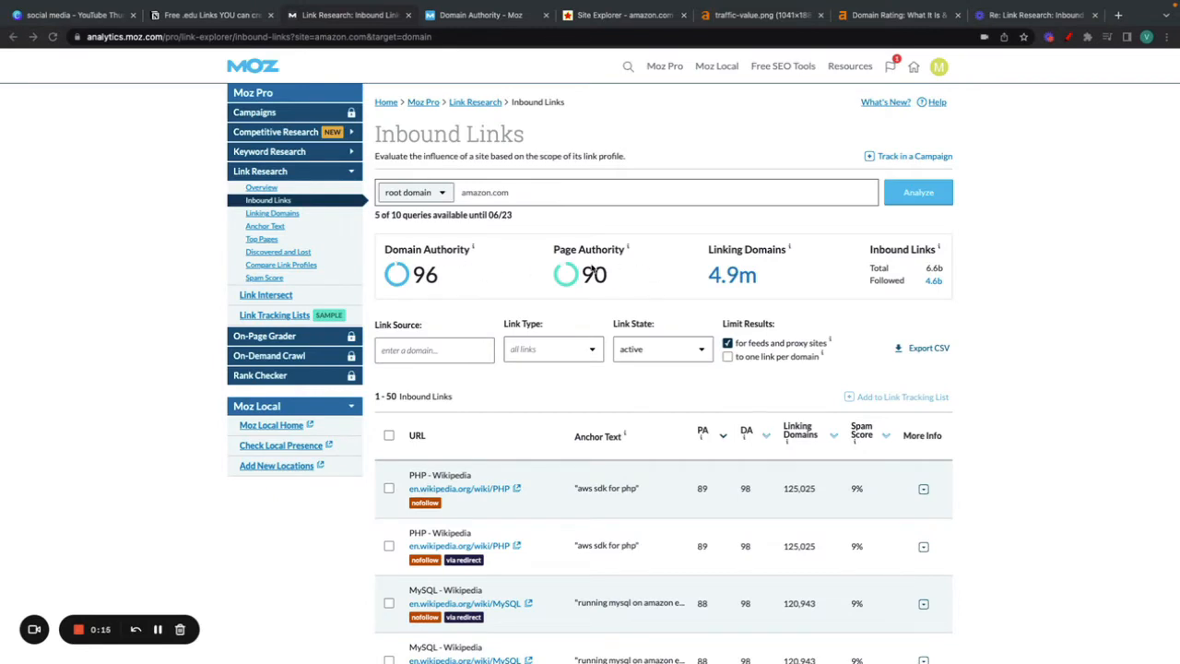
pyautogui.moveTo(436, 286)
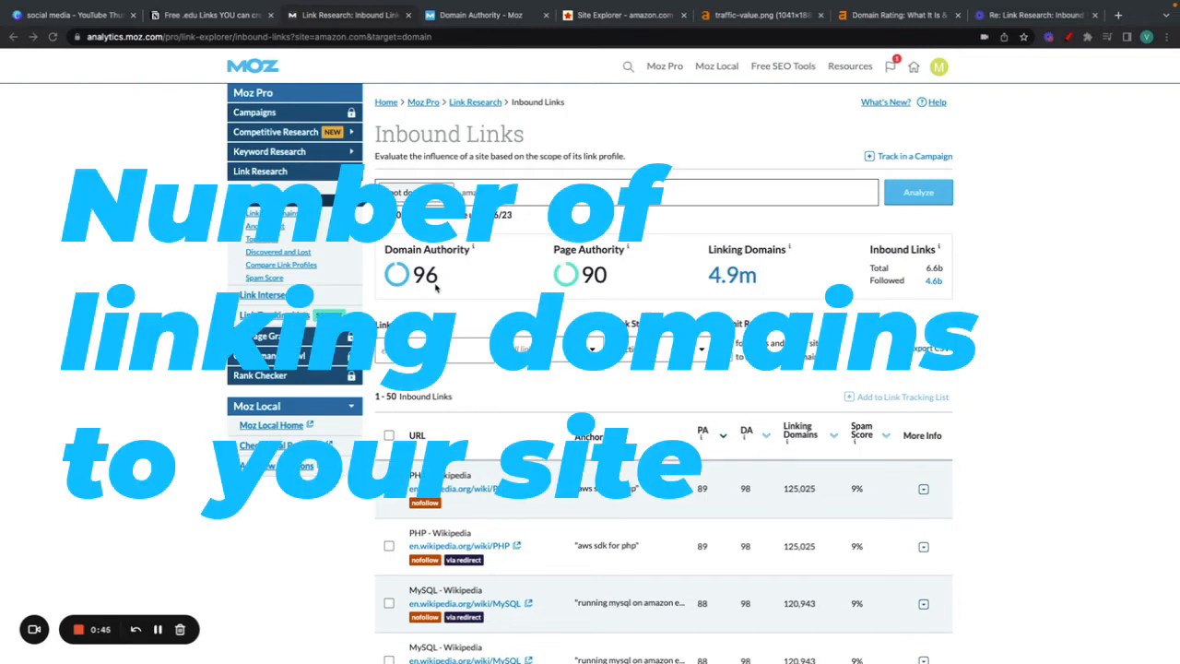
pyautogui.moveTo(478, 257)
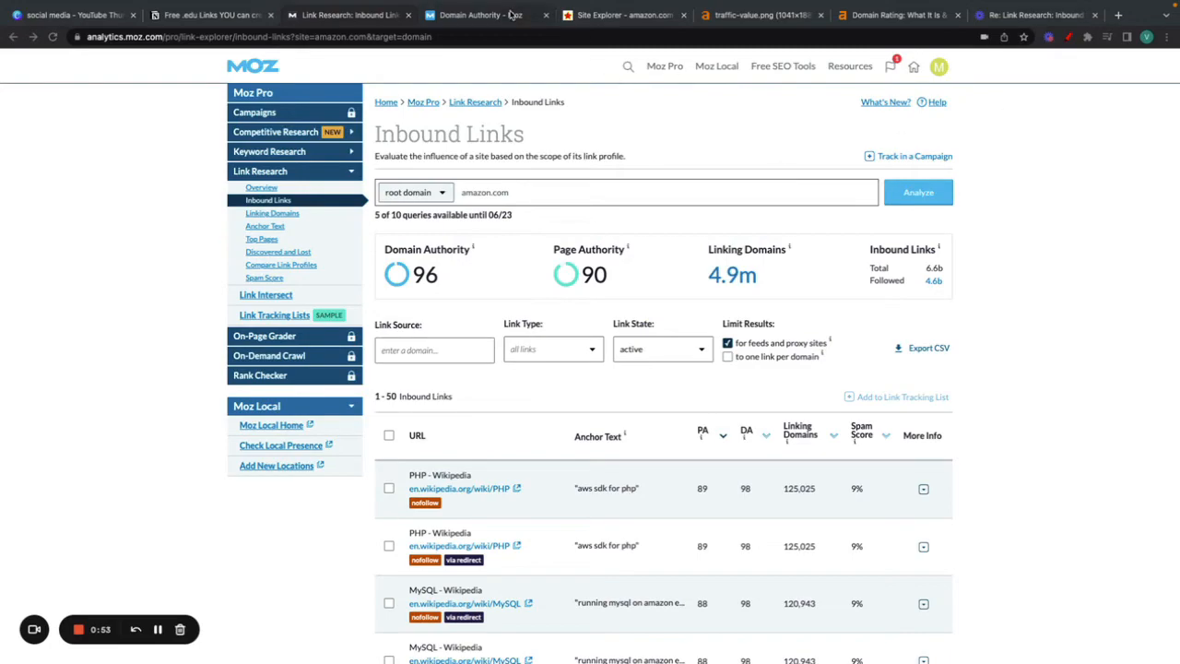
pyautogui.click(484, 15)
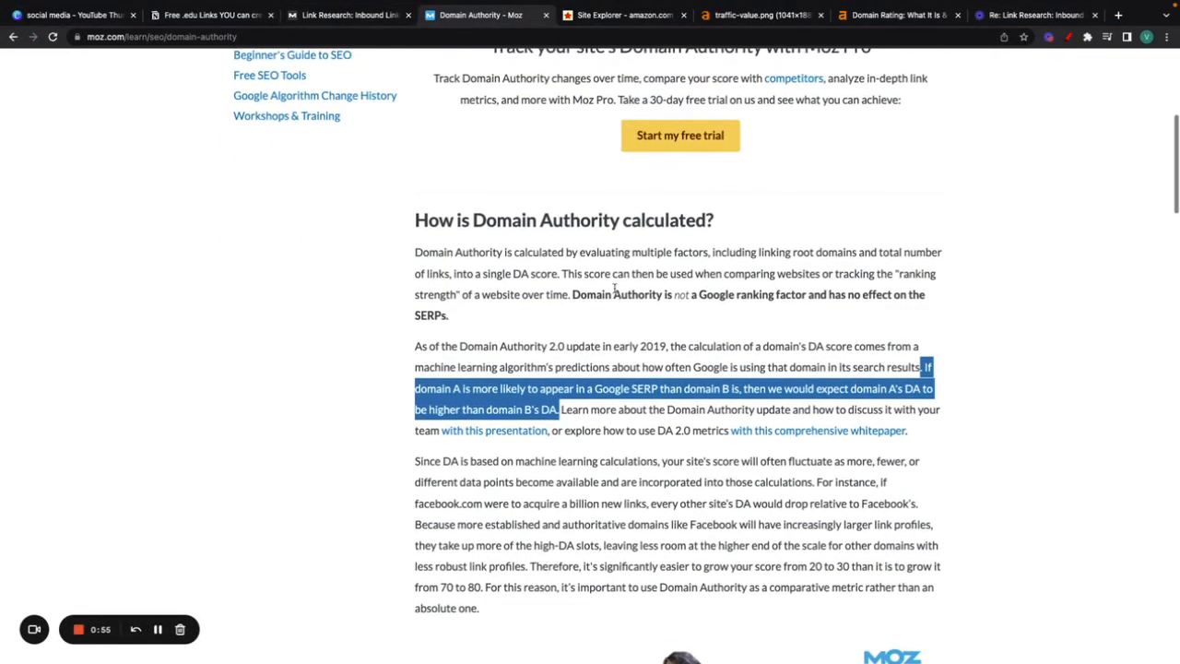
pyautogui.scroll(3)
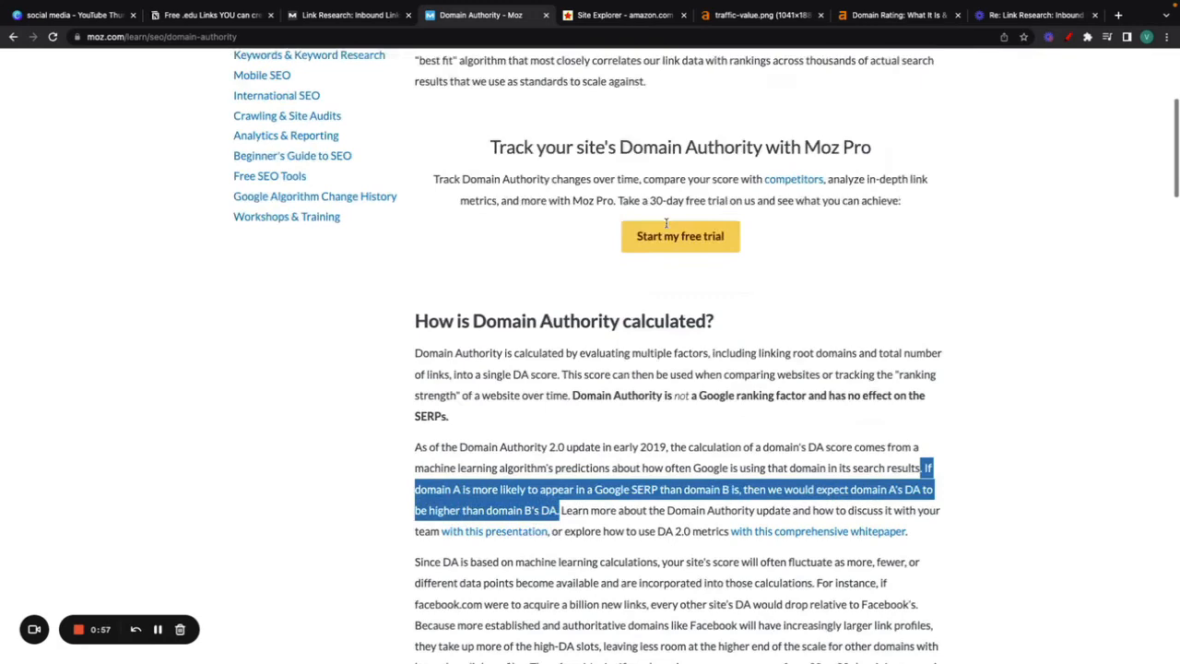
# Return to amazon.com inbound link results and analyse links to the single dog-bones page.
pyautogui.click(349, 15)
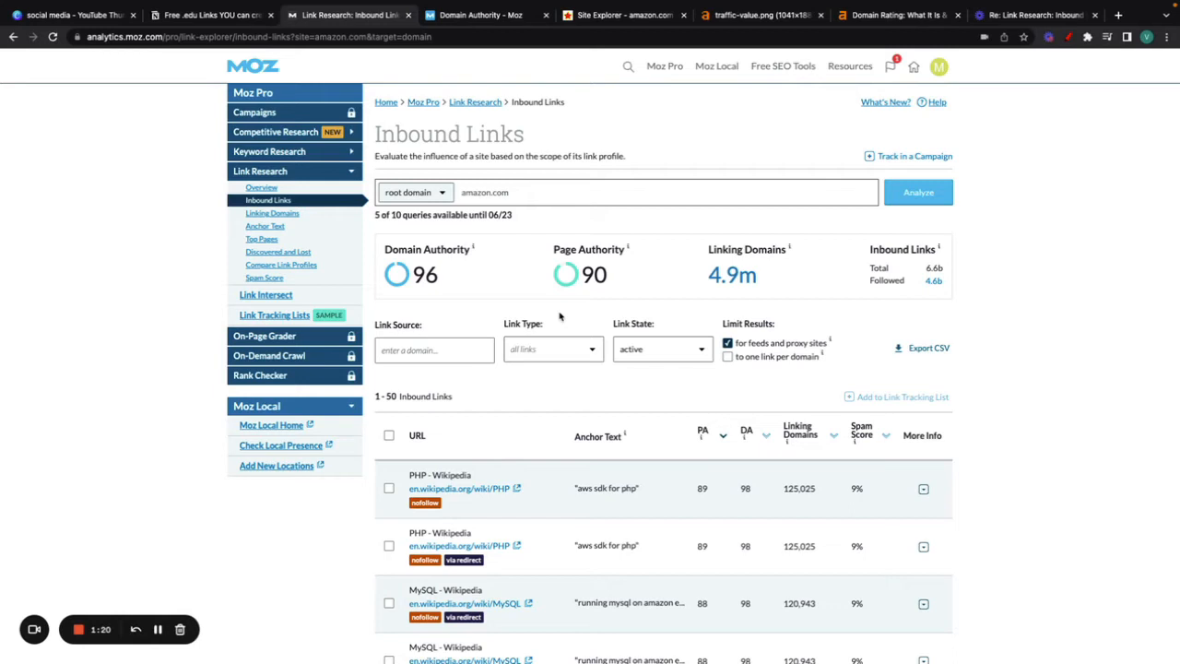
pyautogui.moveTo(638, 196)
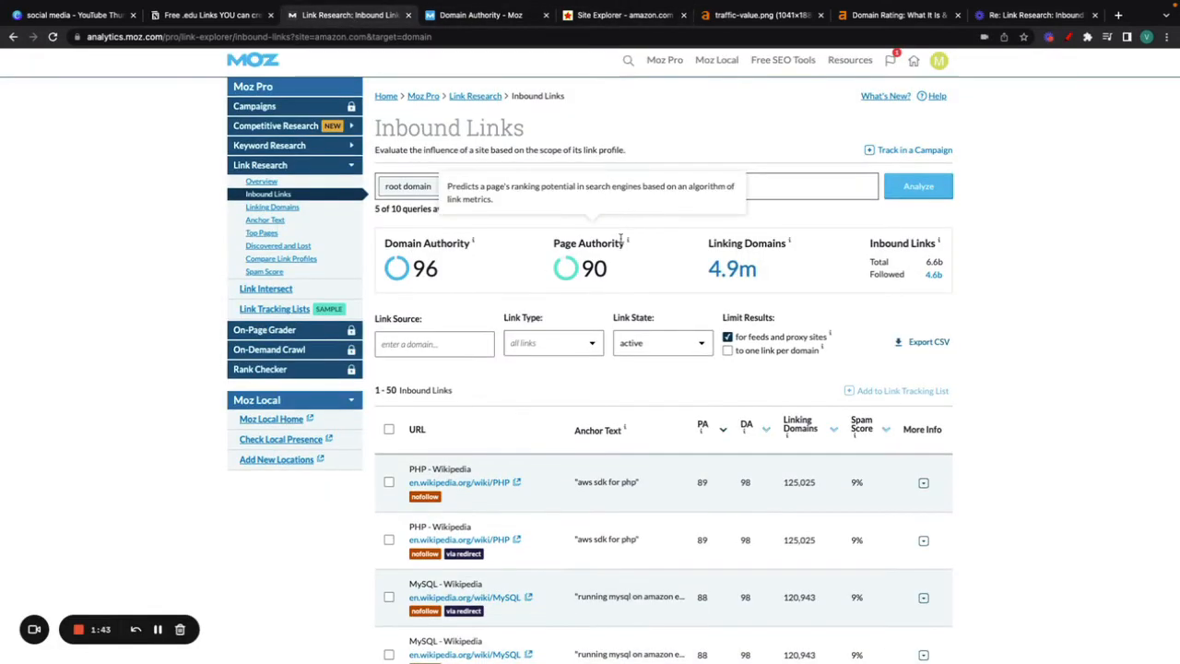
pyautogui.moveTo(651, 251)
pyautogui.write('/service')
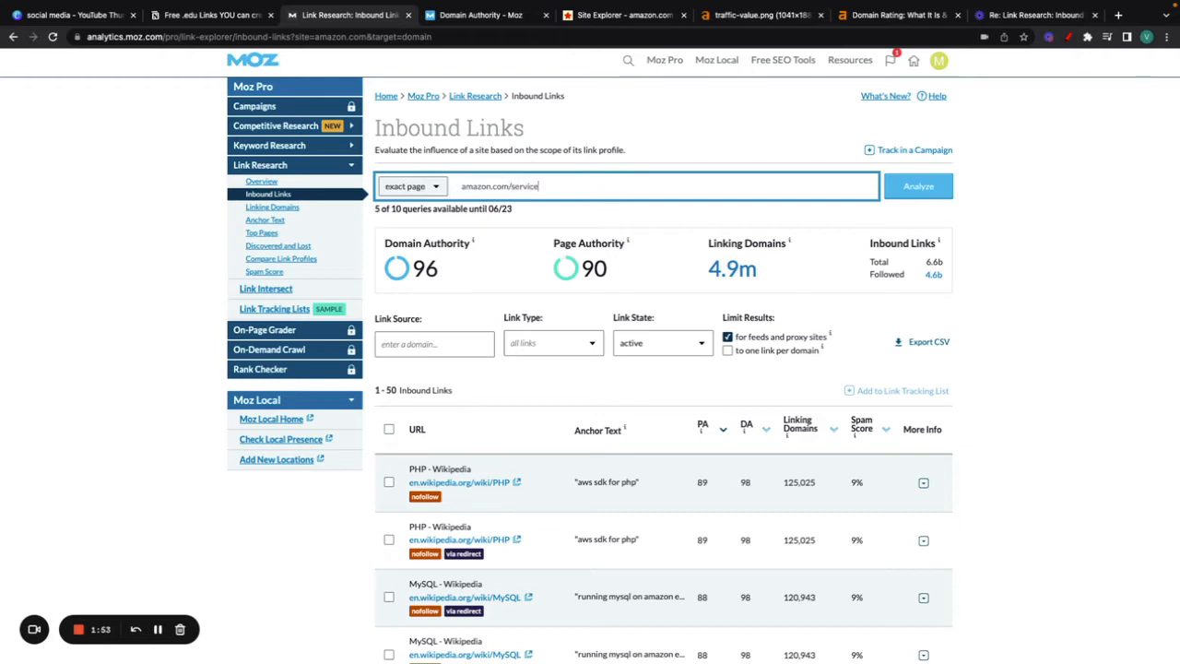
pyautogui.write('s/goo')
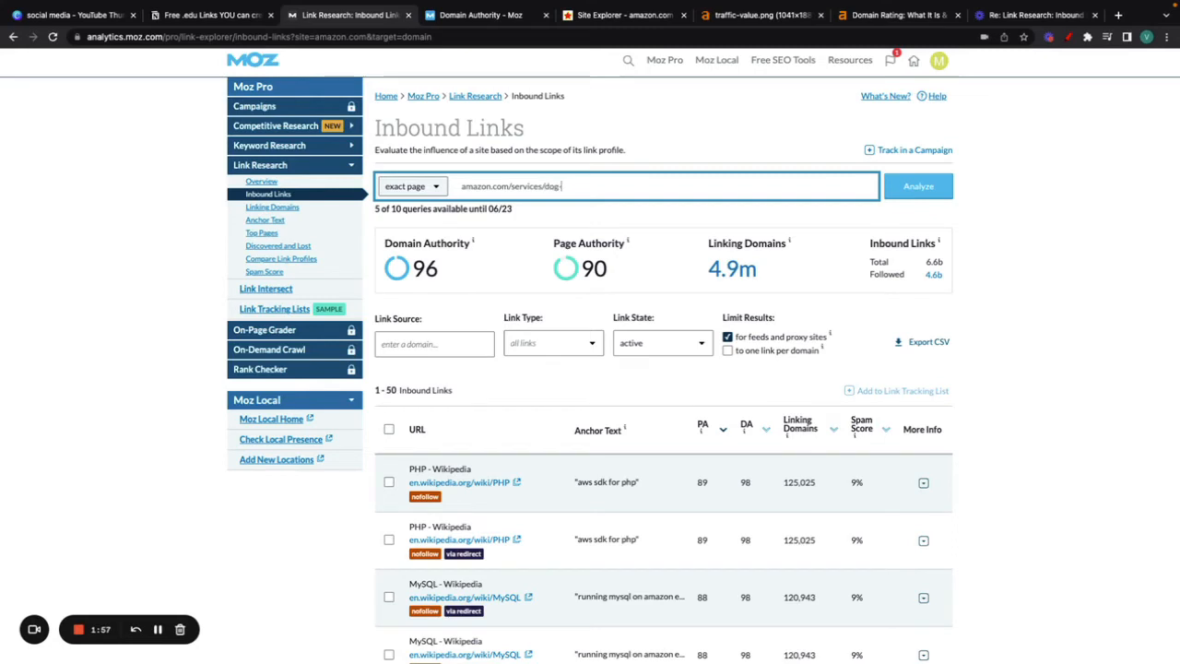
pyautogui.write('-bones')
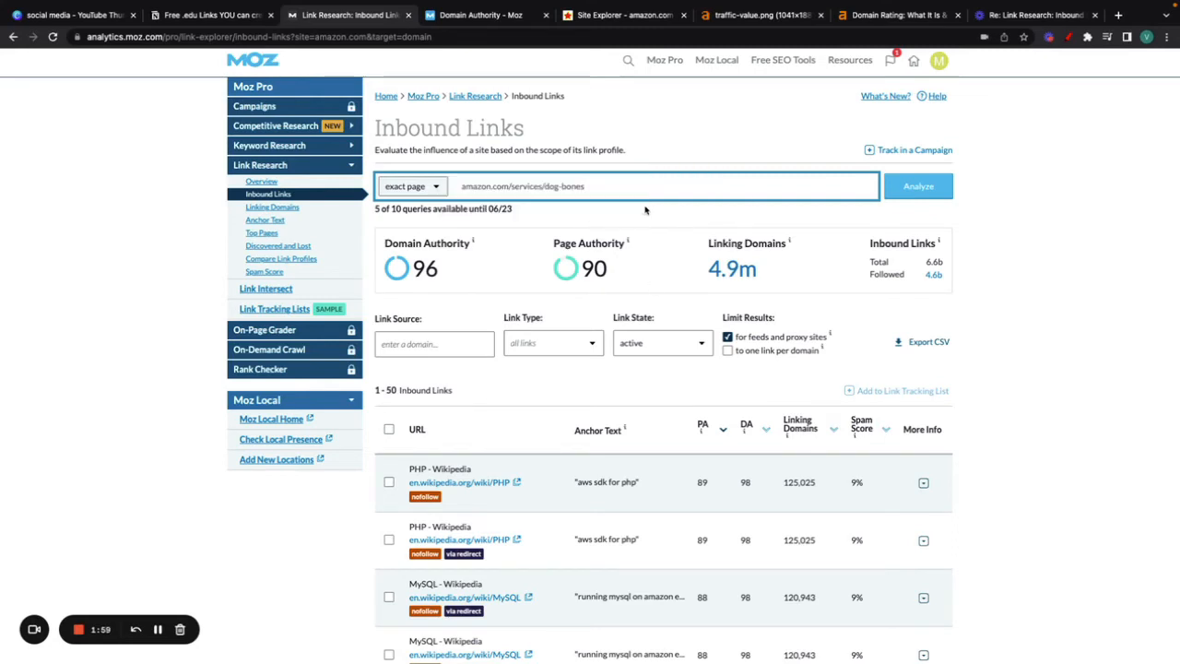
pyautogui.moveTo(669, 256)
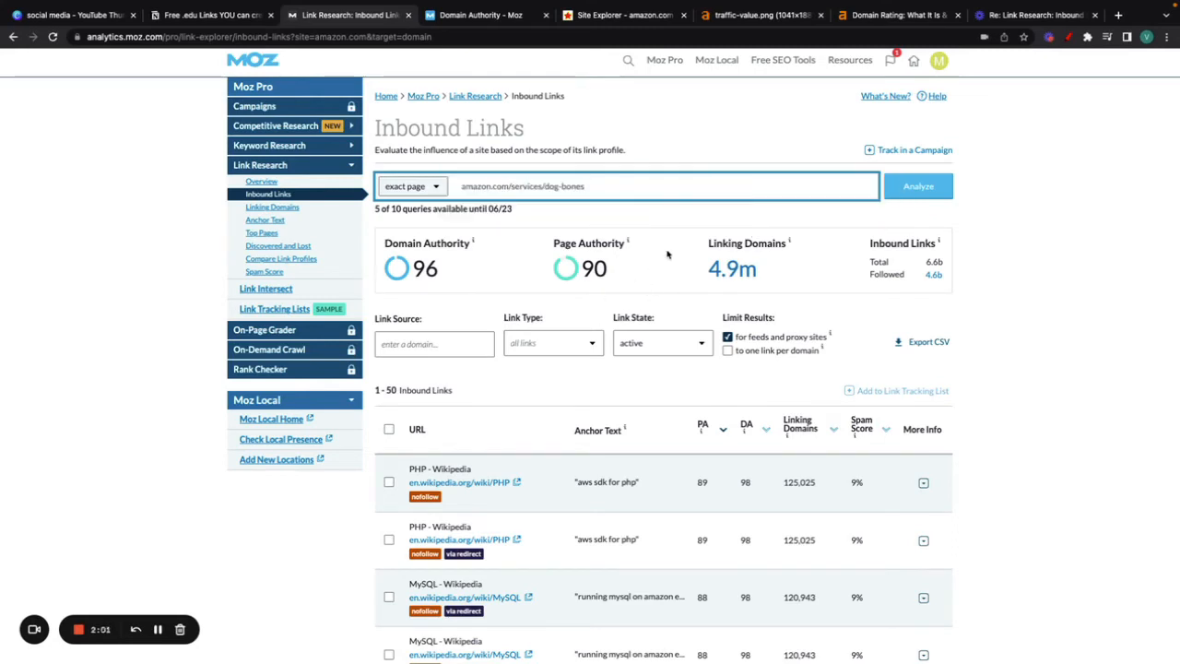
pyautogui.click(918, 185)
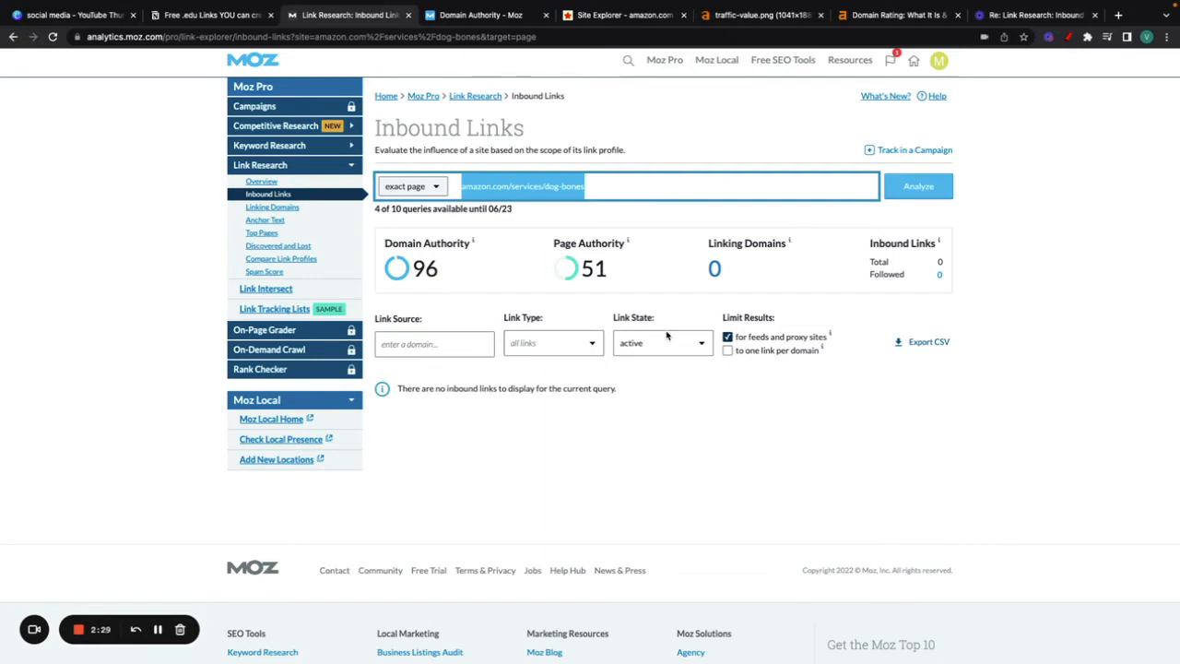
pyautogui.moveTo(590, 293)
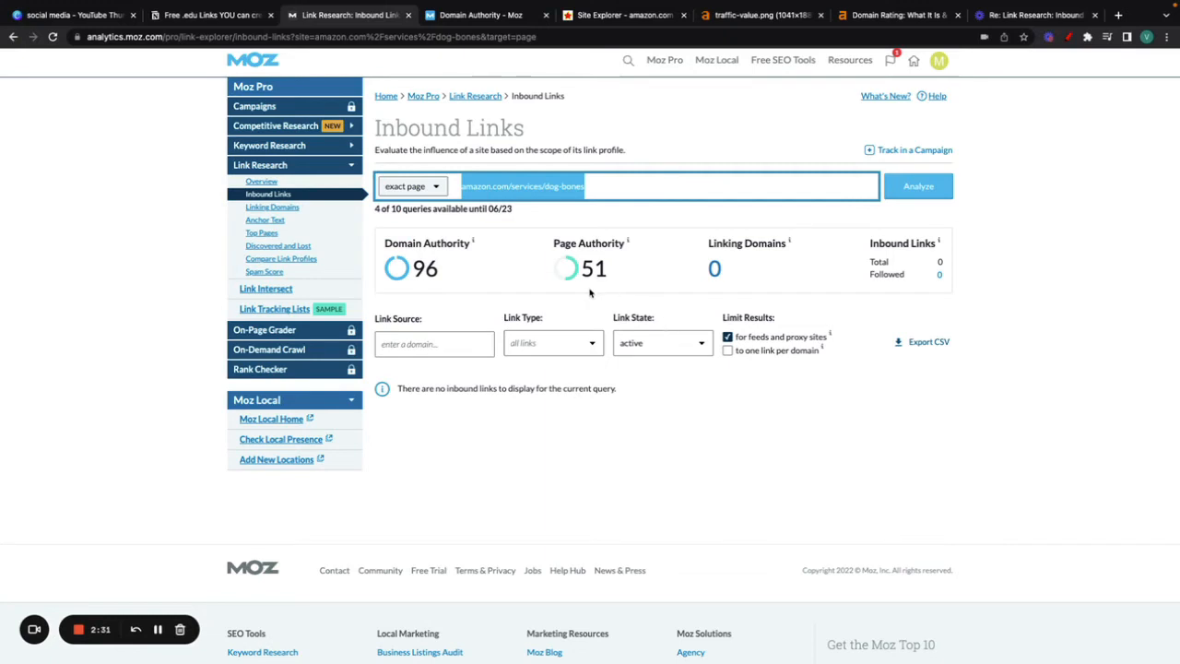
pyautogui.moveTo(628, 242)
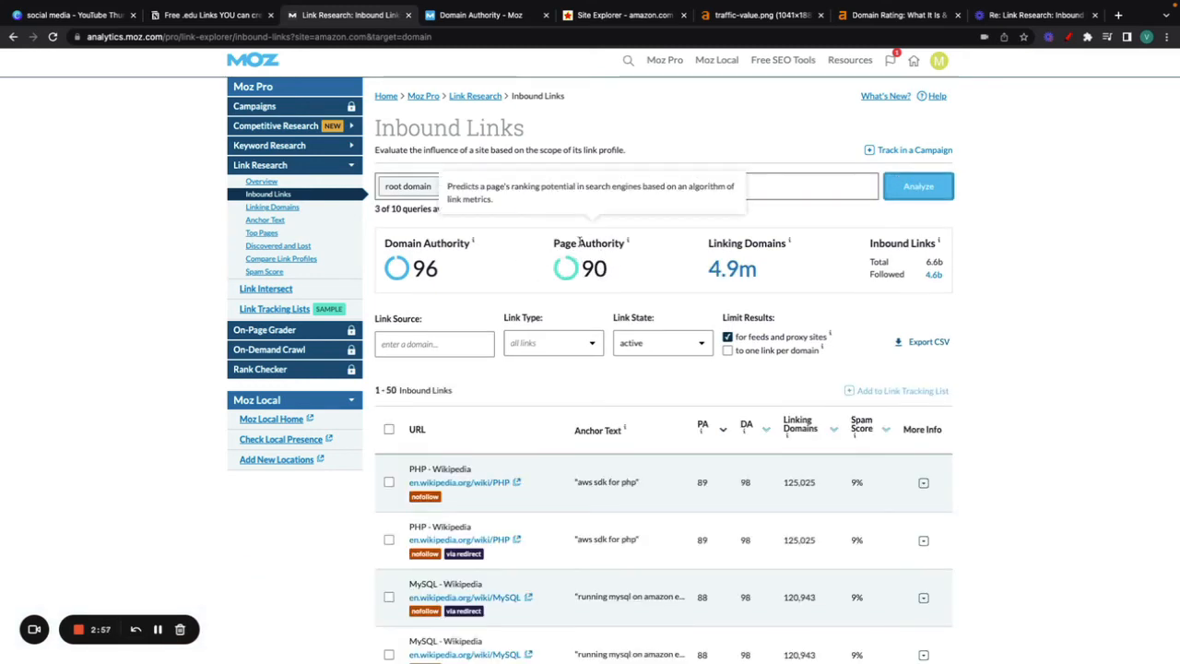
# Revisit the Domain Authority article, then go back to the amazon.com results.
pyautogui.click(532, 186)
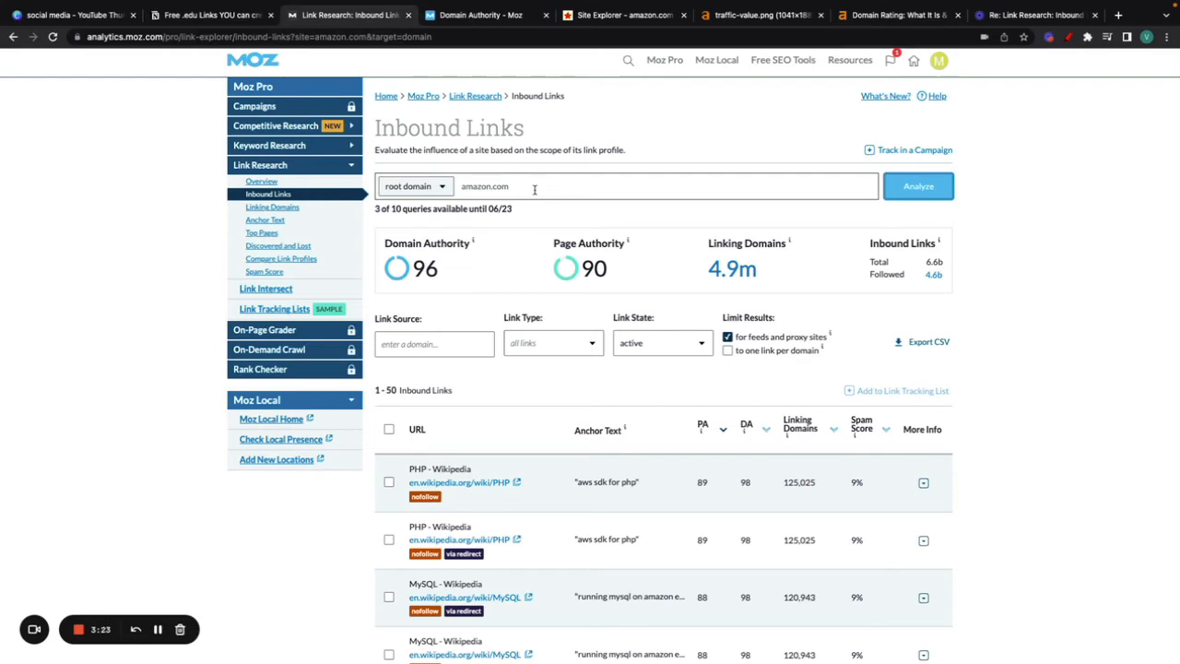
pyautogui.click(479, 15)
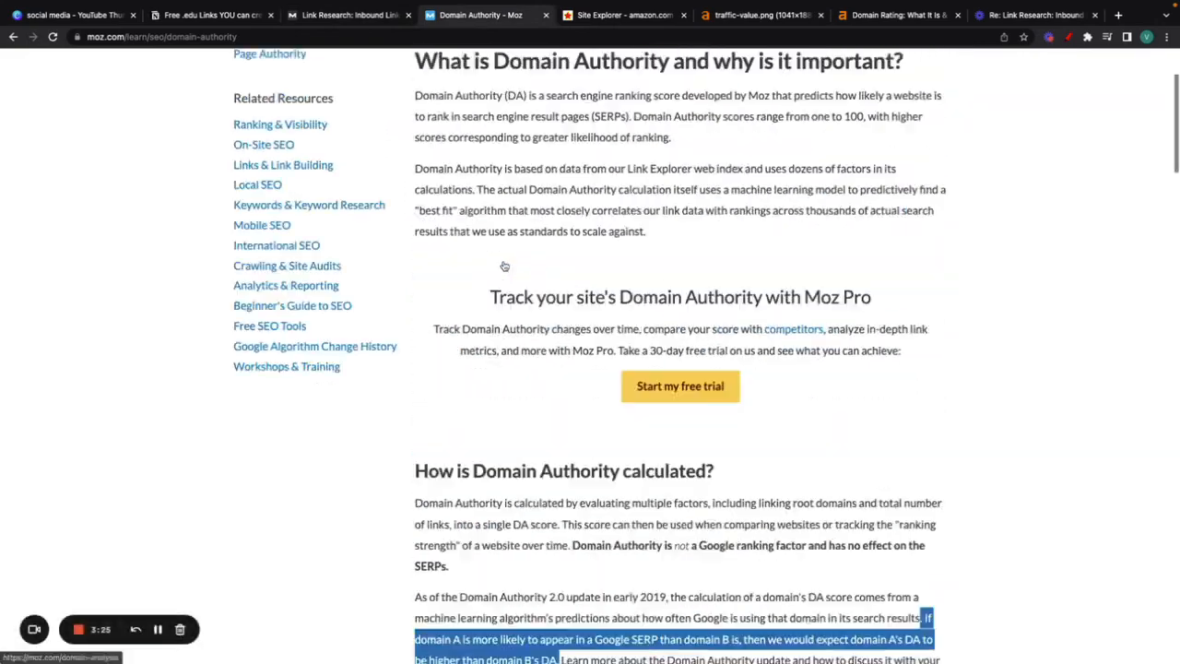
pyautogui.click(349, 14)
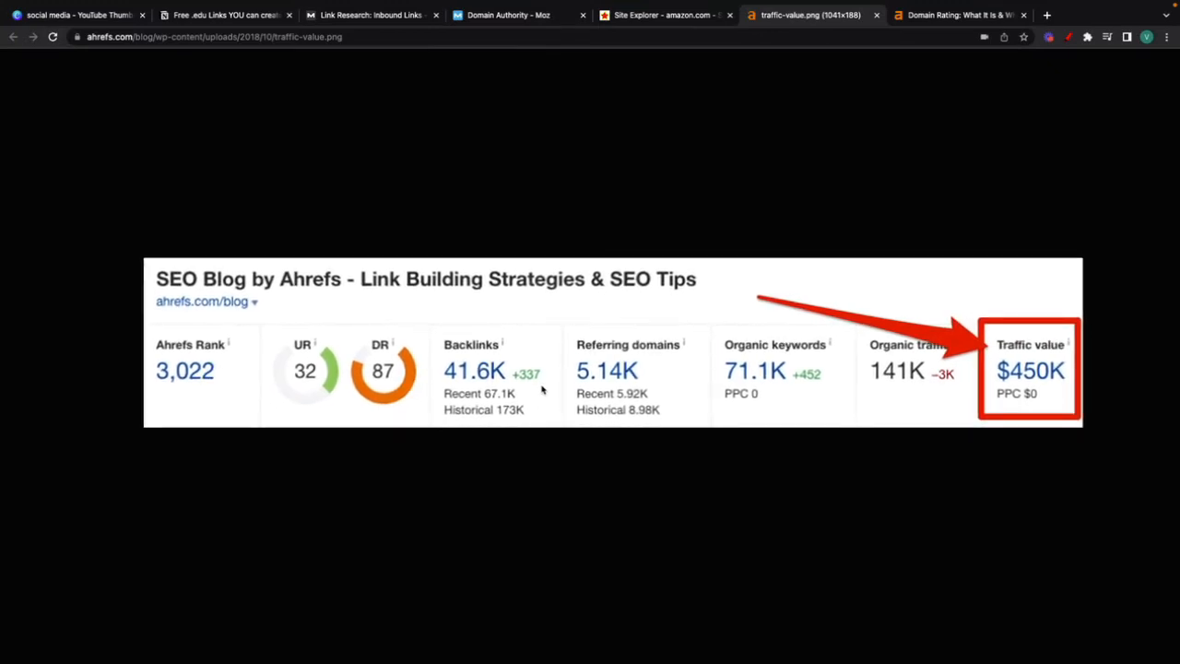
pyautogui.moveTo(670, 292)
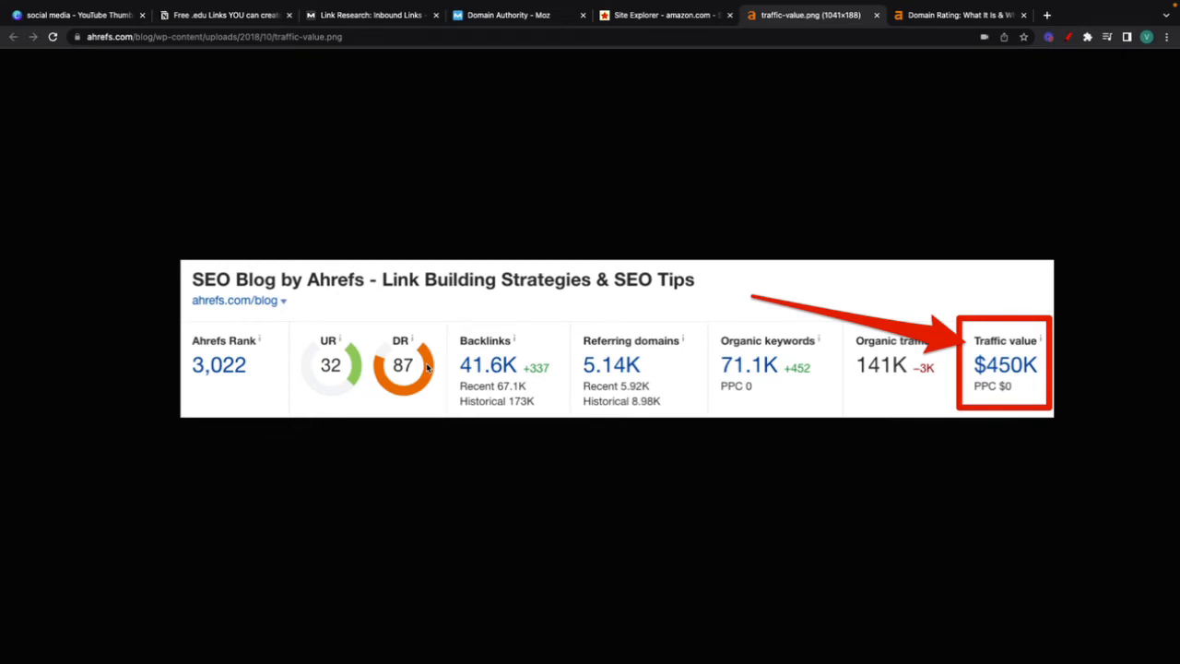
pyautogui.moveTo(600, 403)
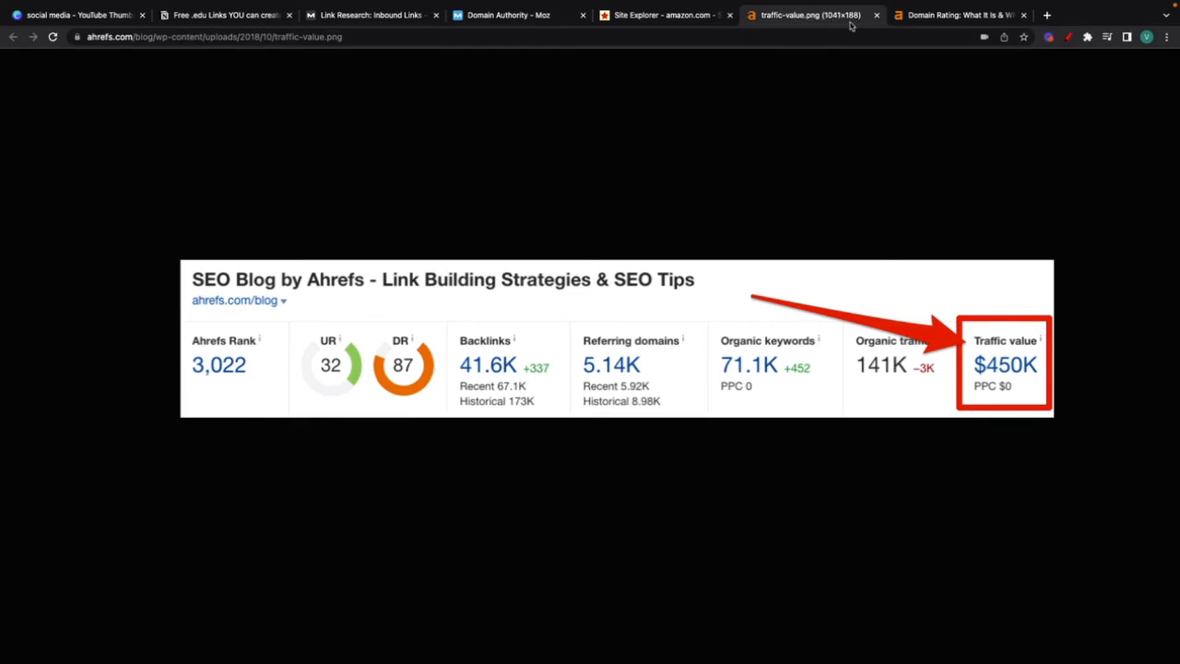
# Scroll the Domain Rating article to the DR calculation section, then show Majestic's amazon.com report.
pyautogui.click(959, 15)
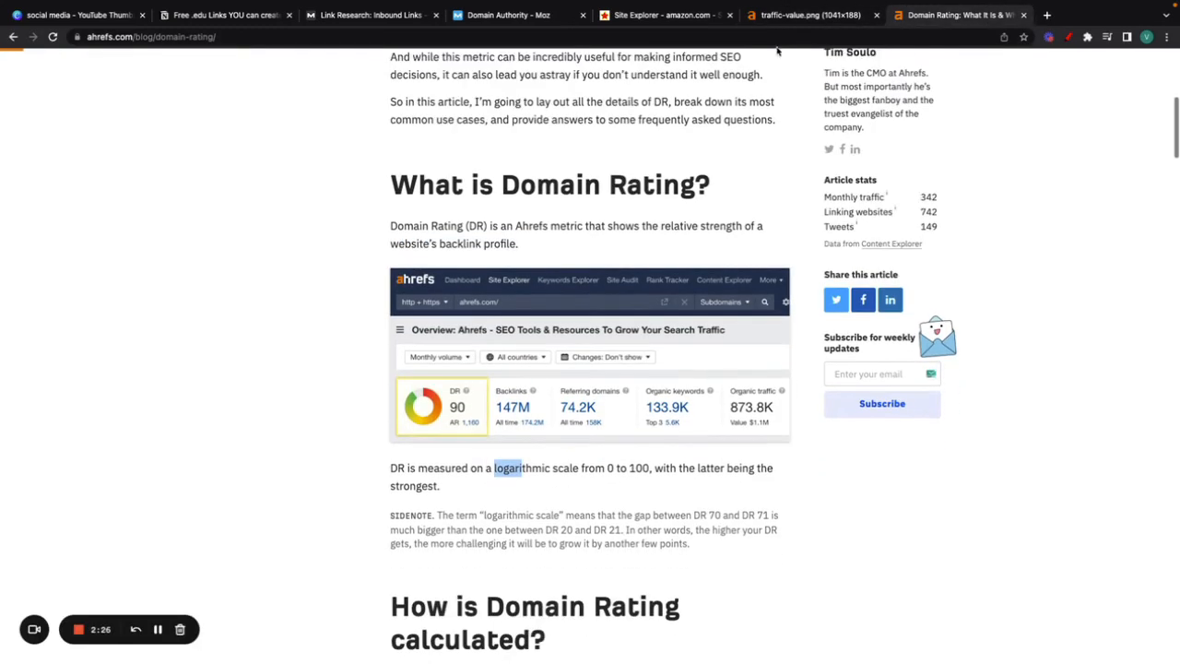
pyautogui.click(809, 15)
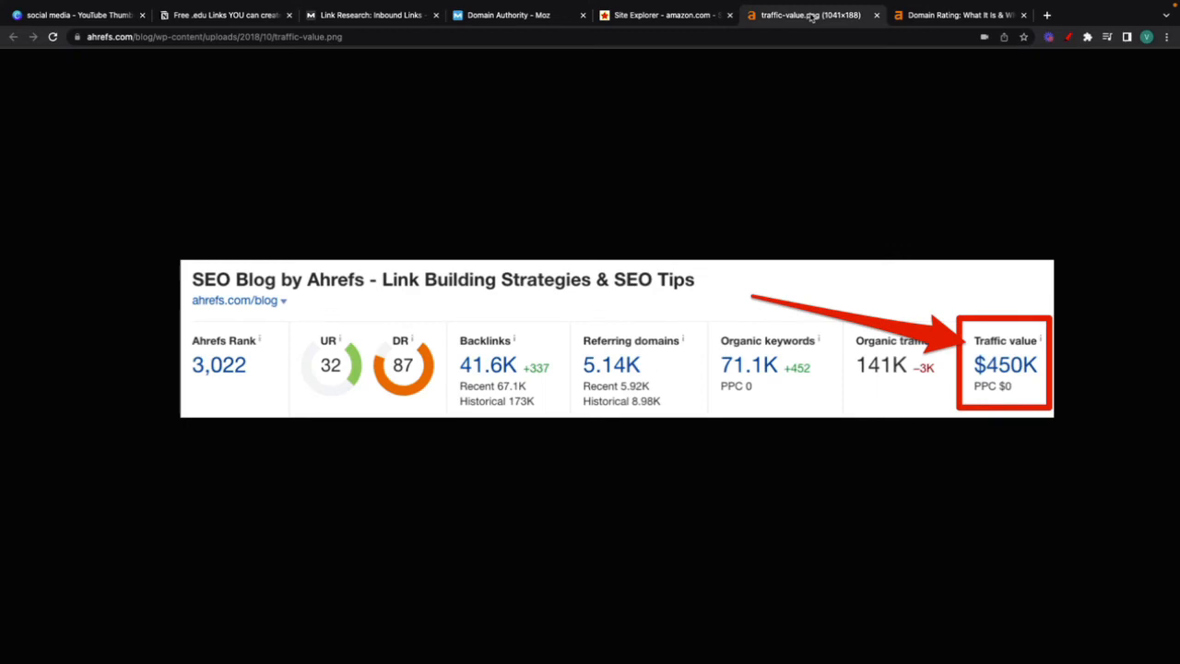
pyautogui.moveTo(461, 389)
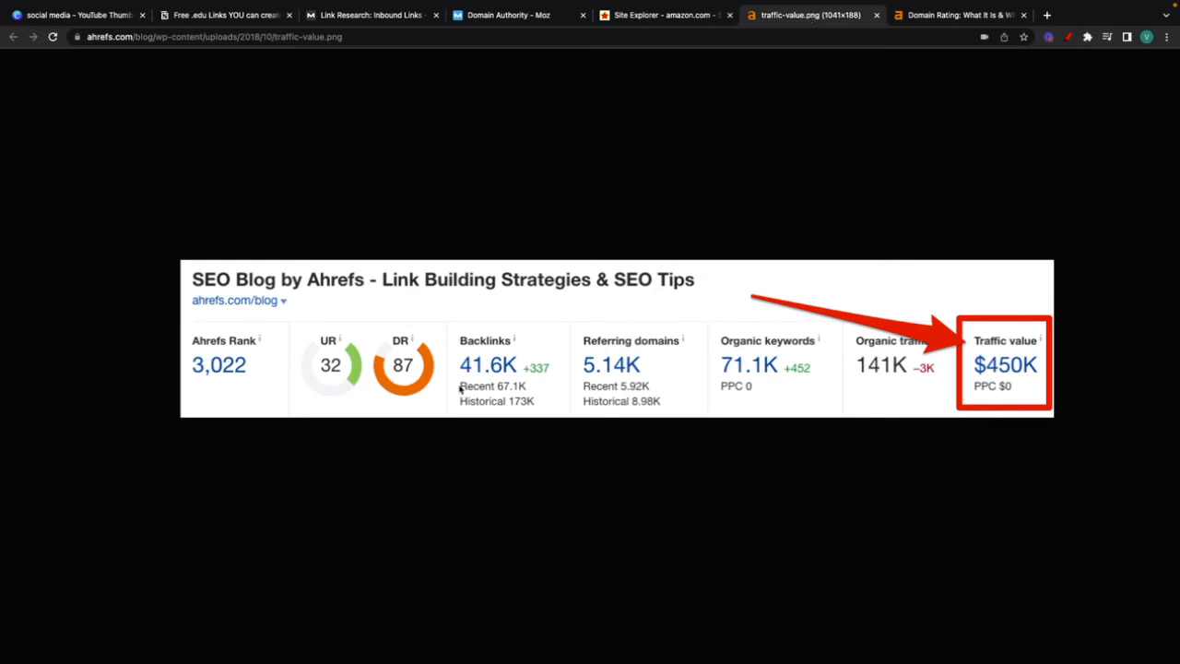
pyautogui.moveTo(417, 393)
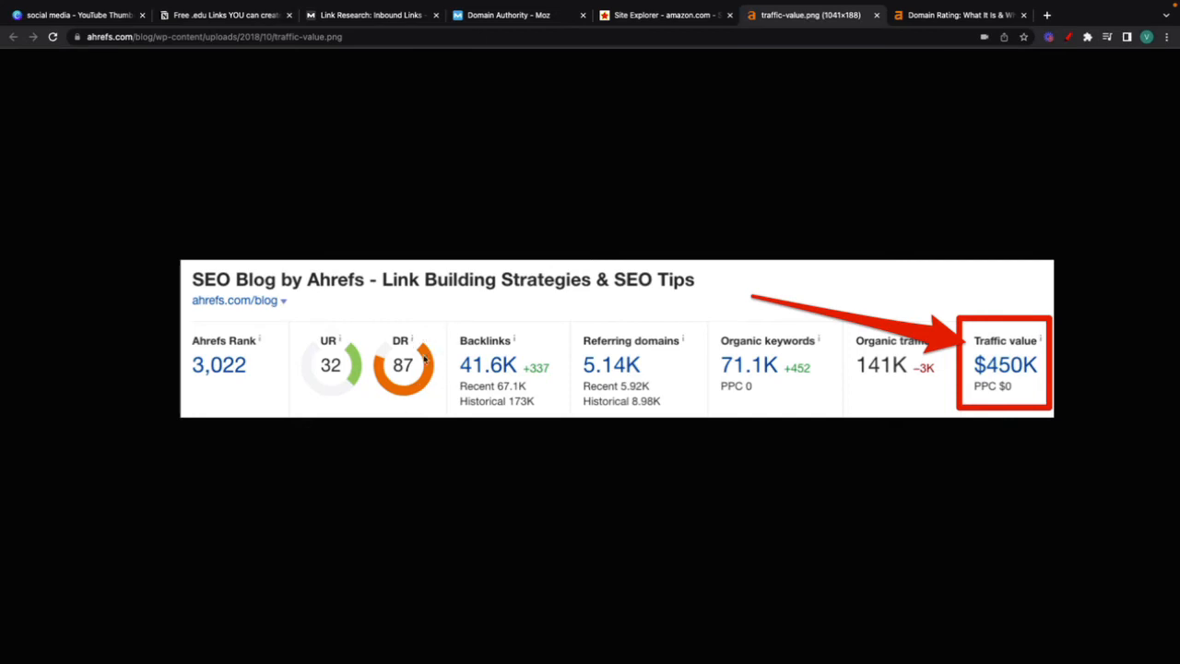
pyautogui.moveTo(316, 356)
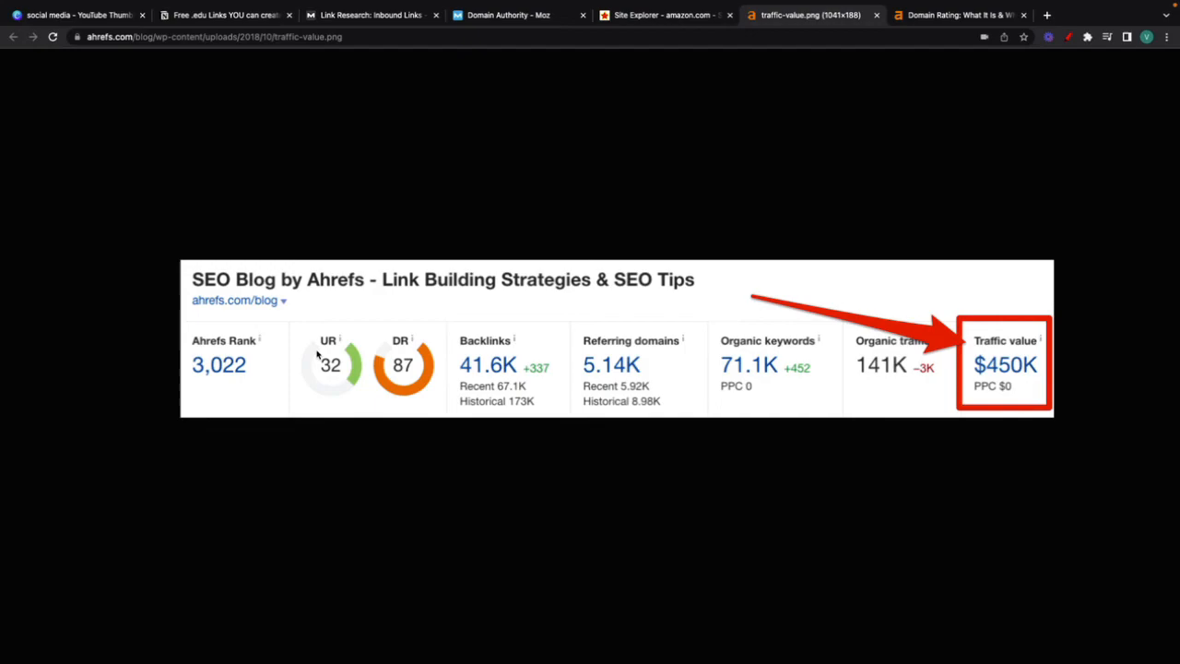
pyautogui.moveTo(877, 159)
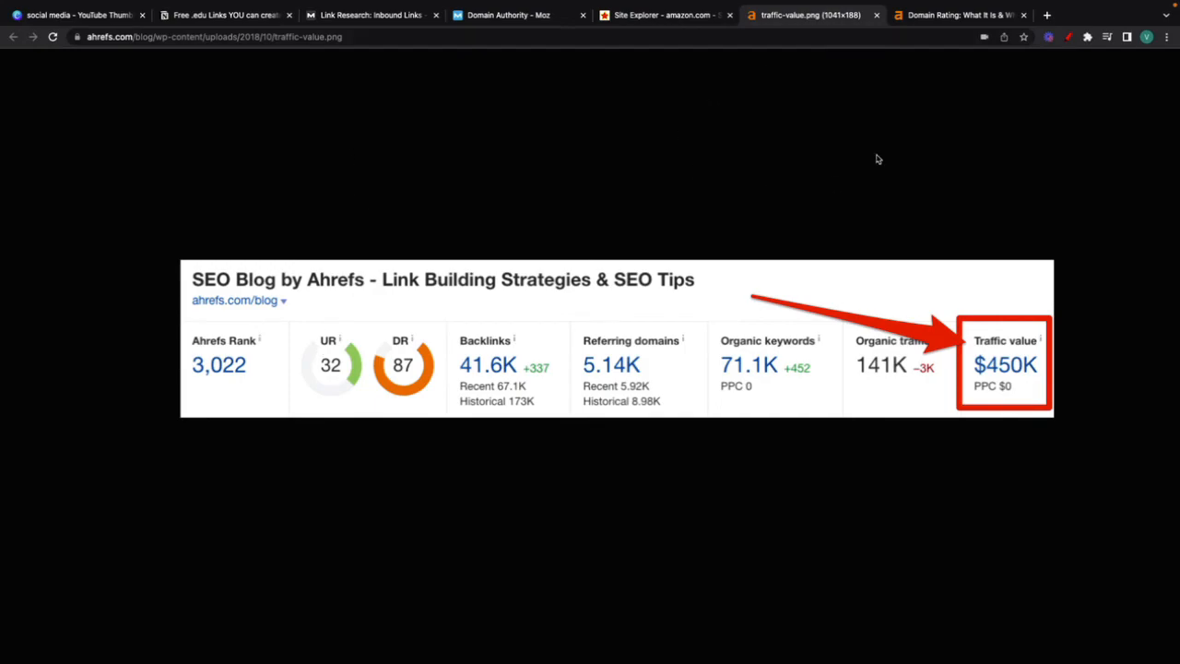
pyautogui.click(959, 15)
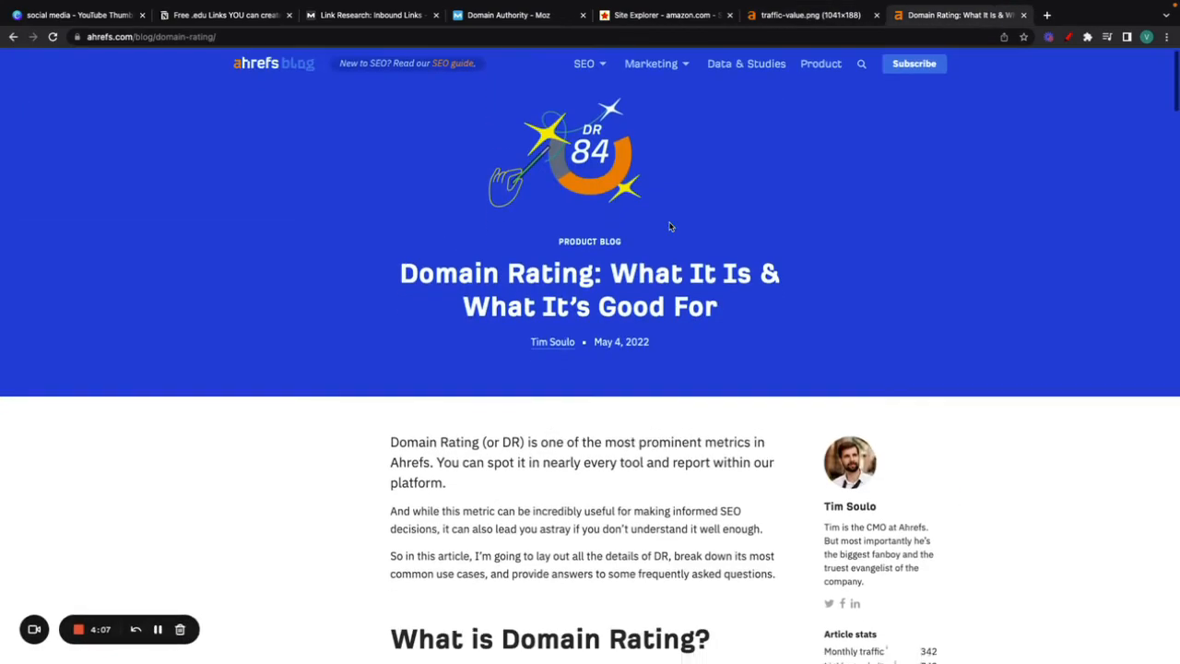
pyautogui.scroll(-3)
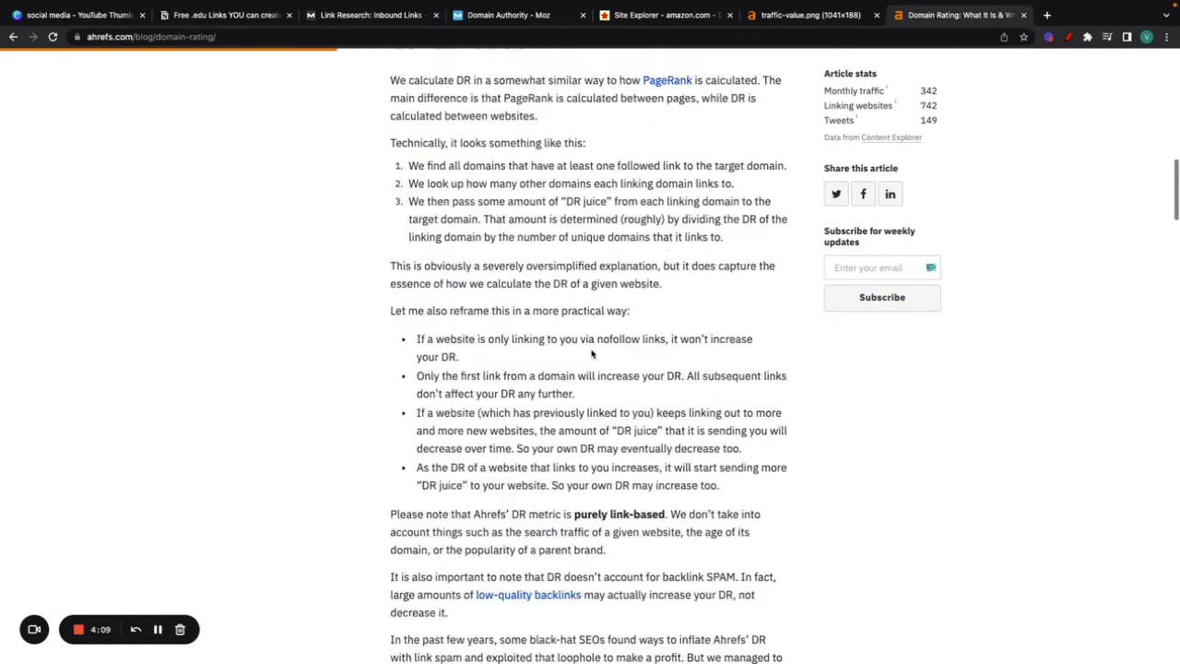
pyautogui.click(663, 15)
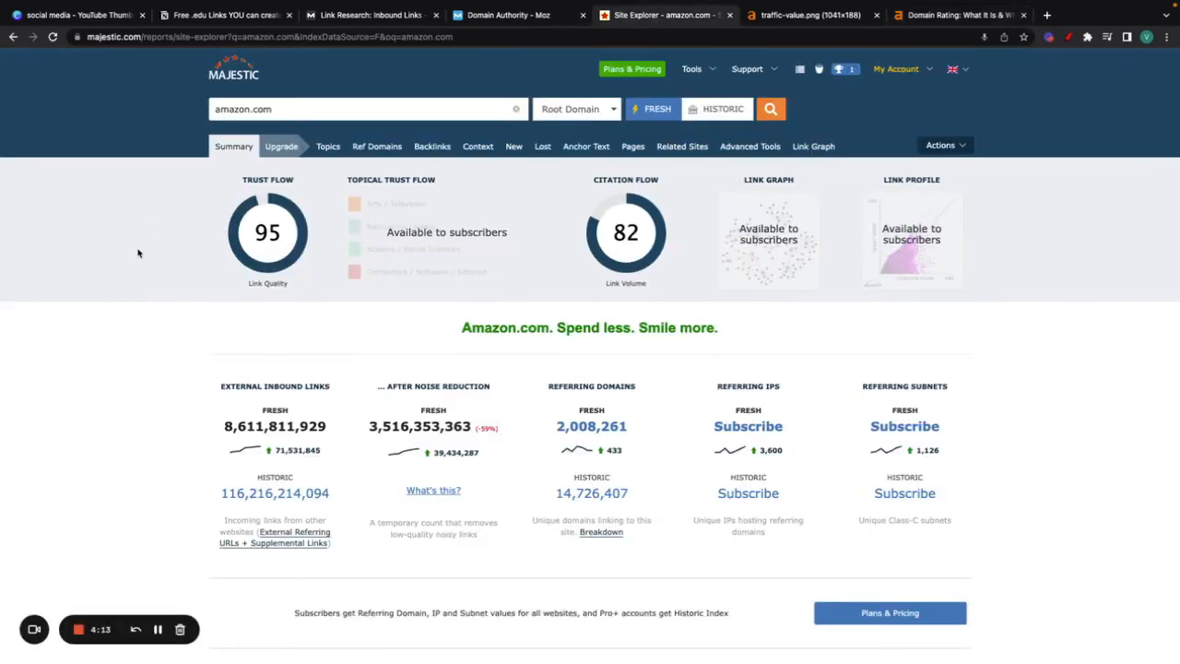
pyautogui.moveTo(268, 249)
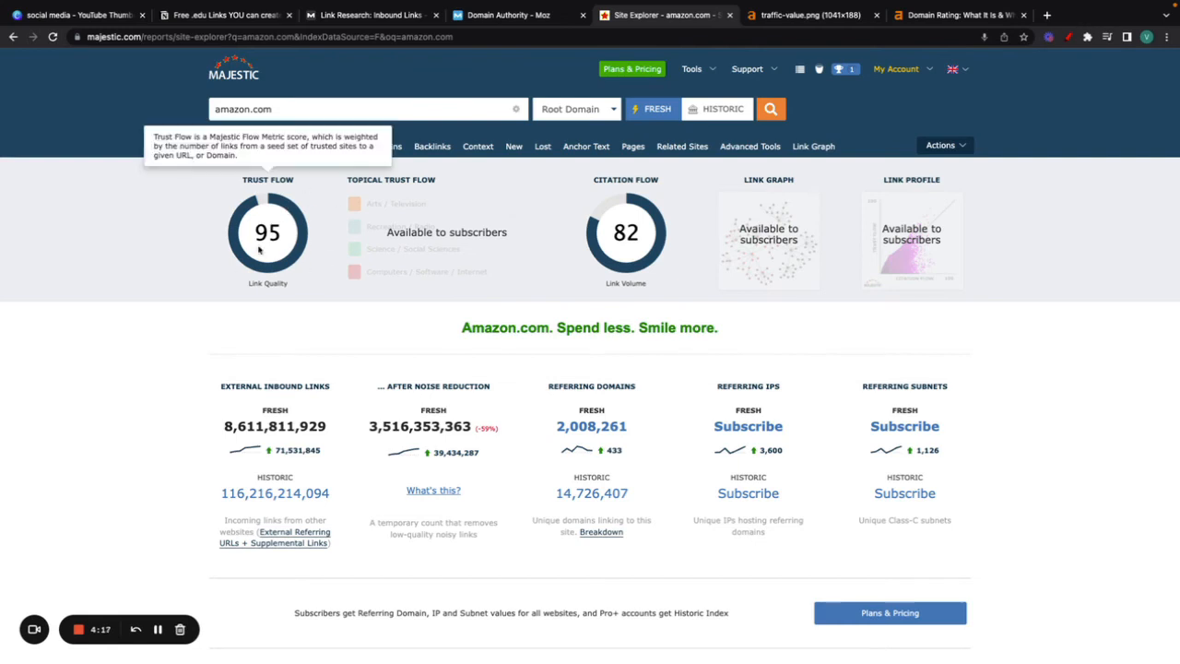
pyautogui.moveTo(304, 299)
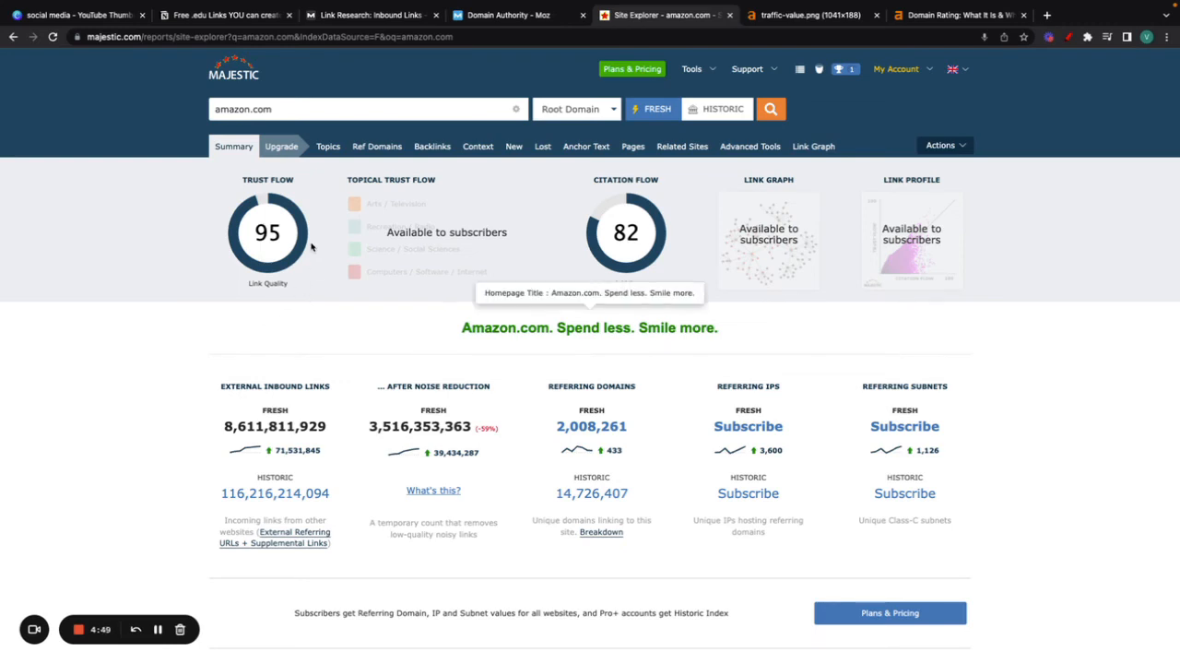
pyautogui.moveTo(347, 367)
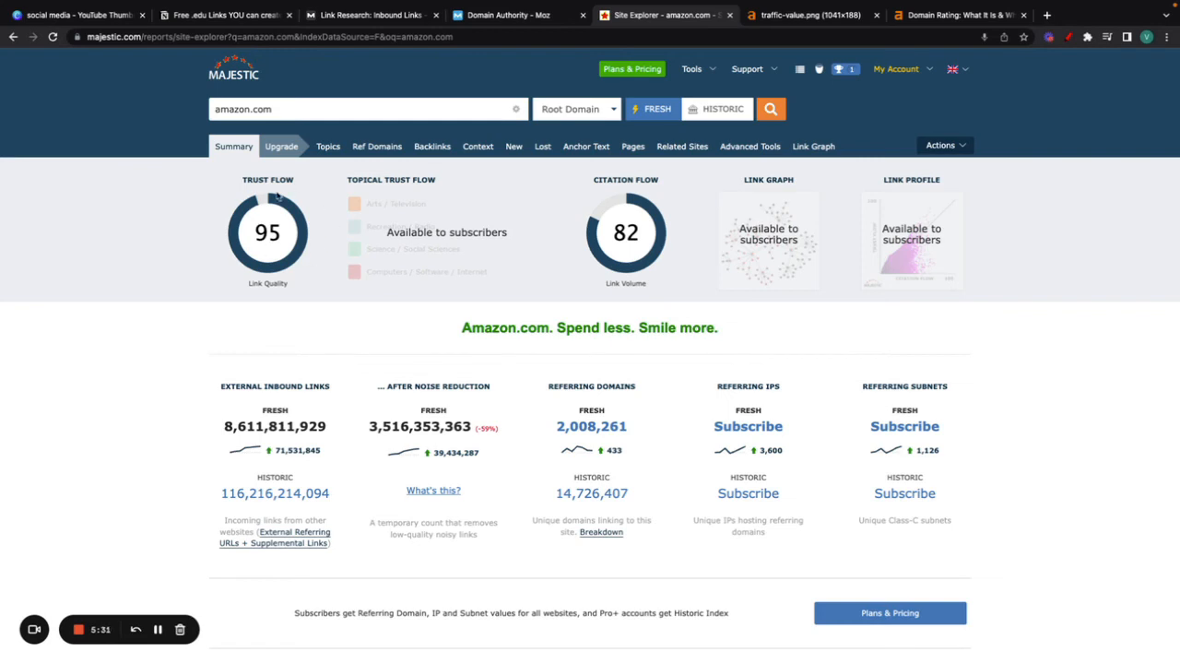
pyautogui.moveTo(344, 259)
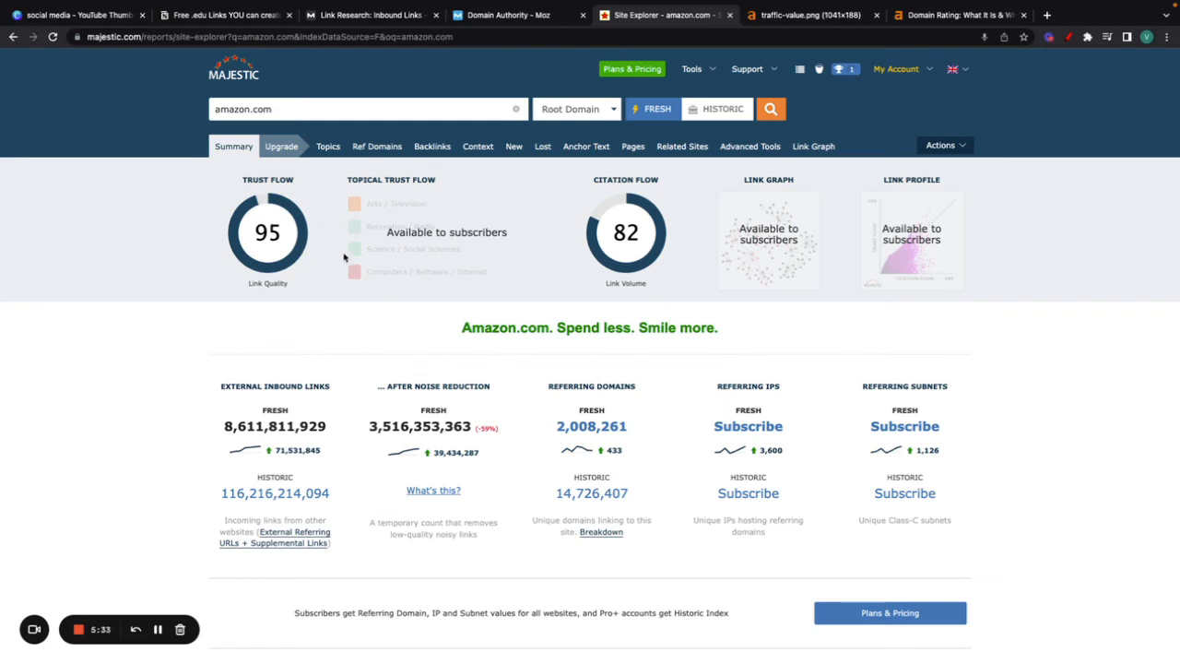
pyautogui.moveTo(367, 255)
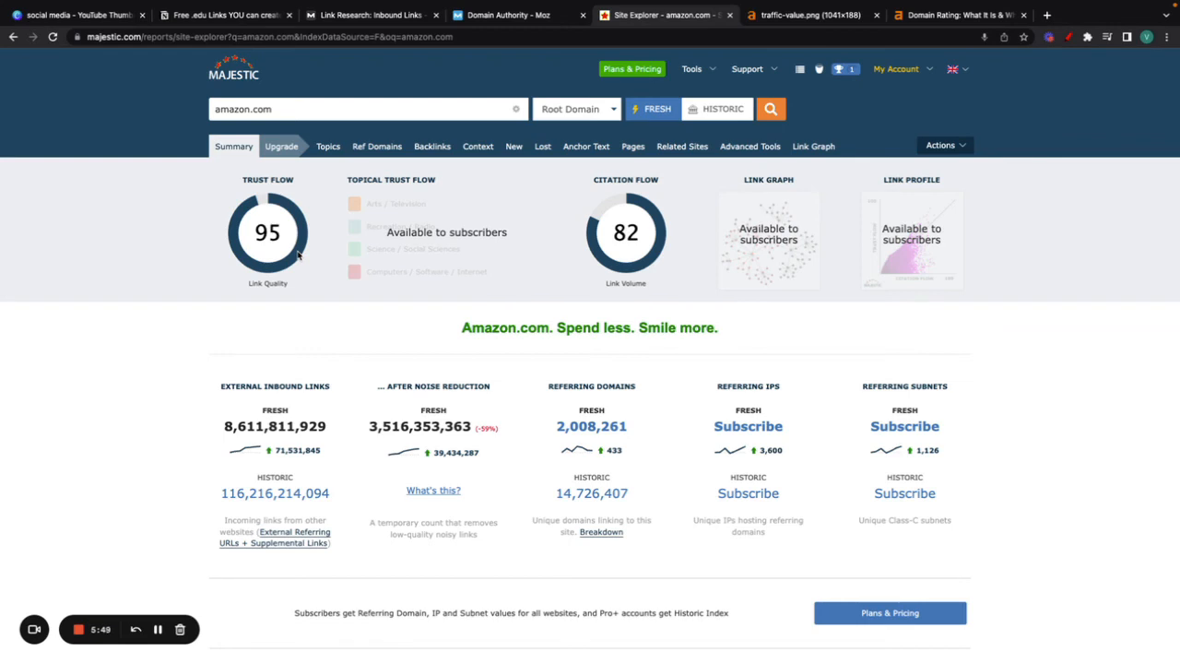
pyautogui.moveTo(669, 204)
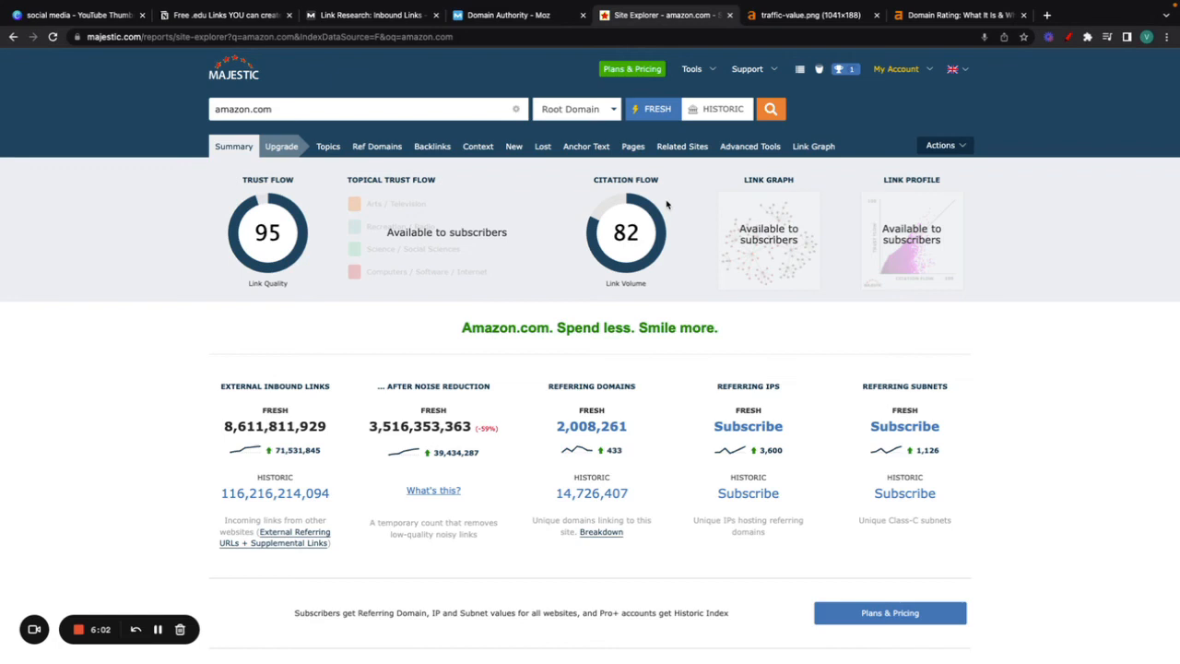
pyautogui.moveTo(601, 228)
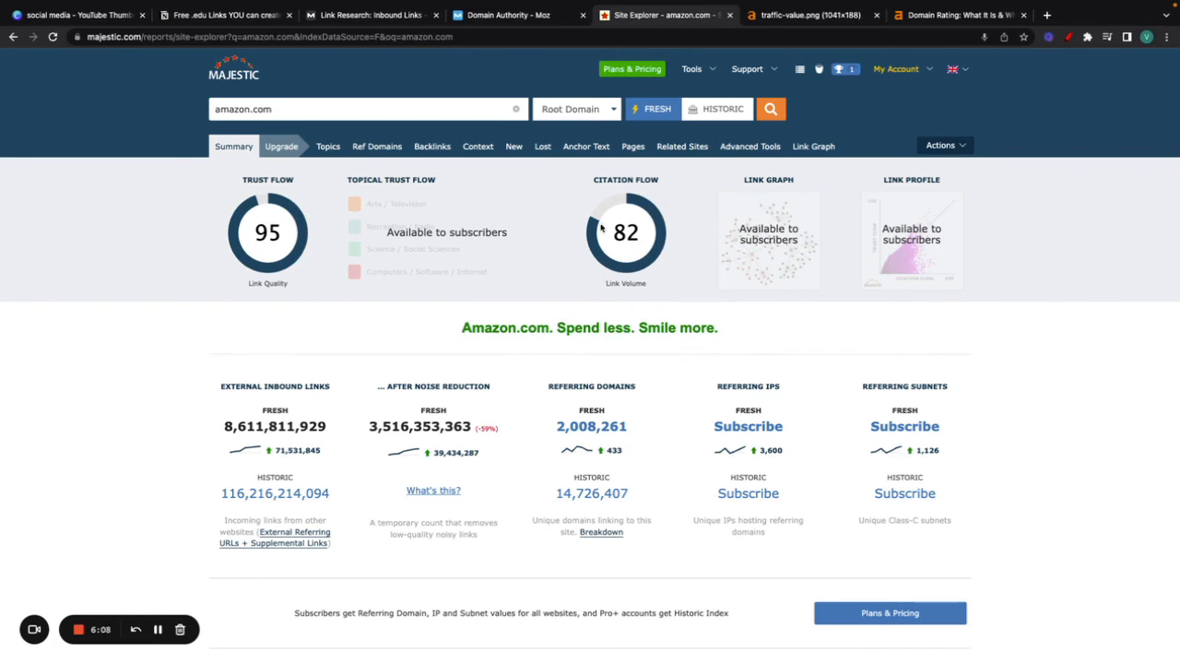
pyautogui.moveTo(641, 230)
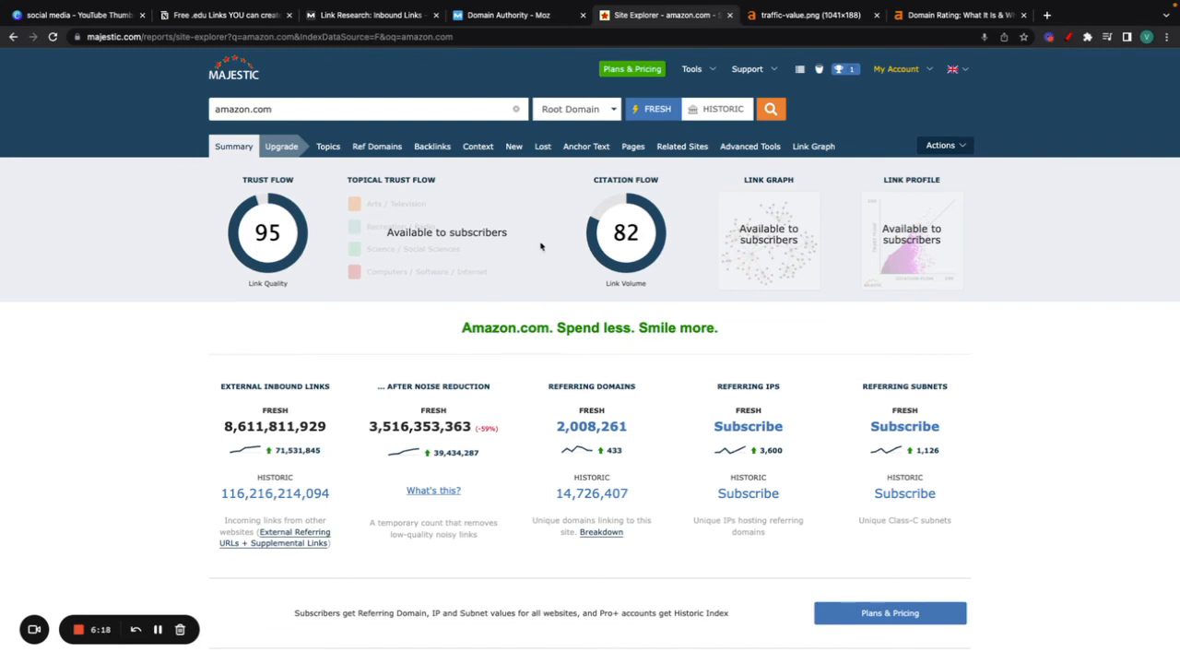
pyautogui.moveTo(514, 206)
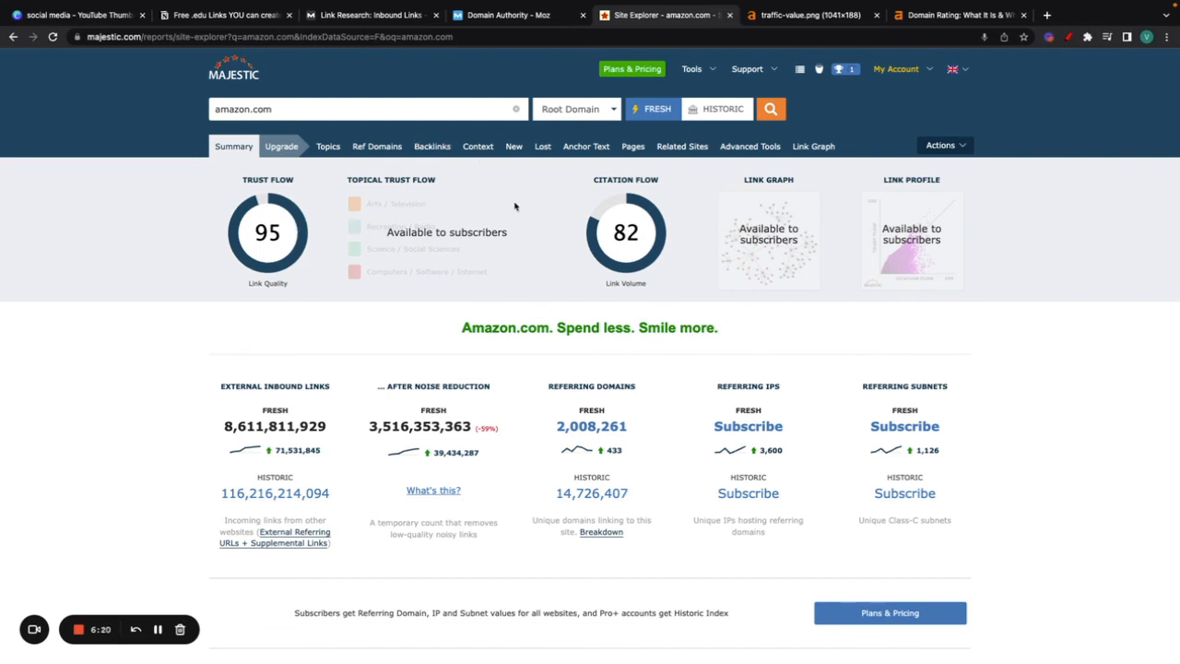
pyautogui.moveTo(635, 264)
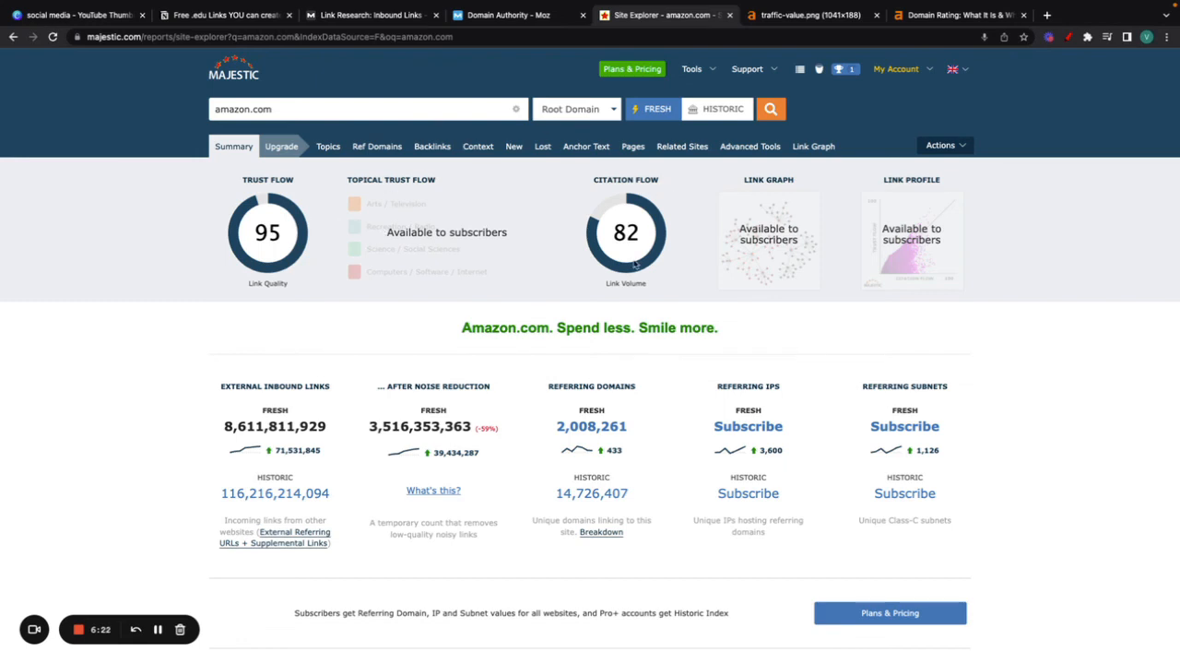
pyautogui.scroll(3)
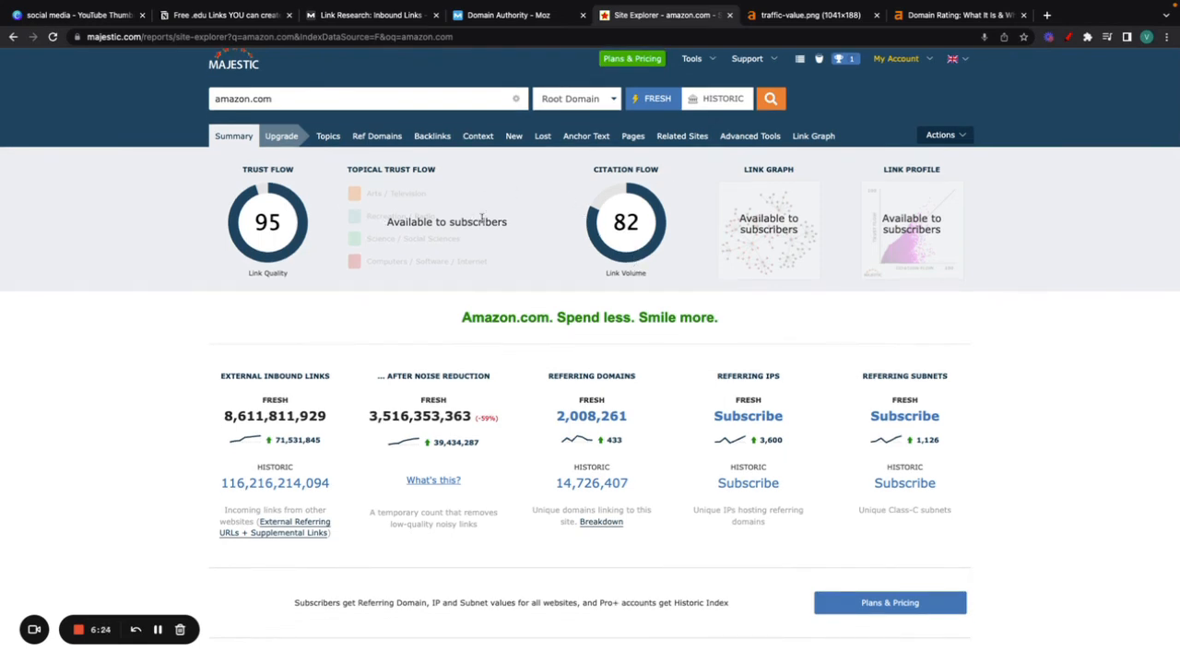
pyautogui.moveTo(169, 292)
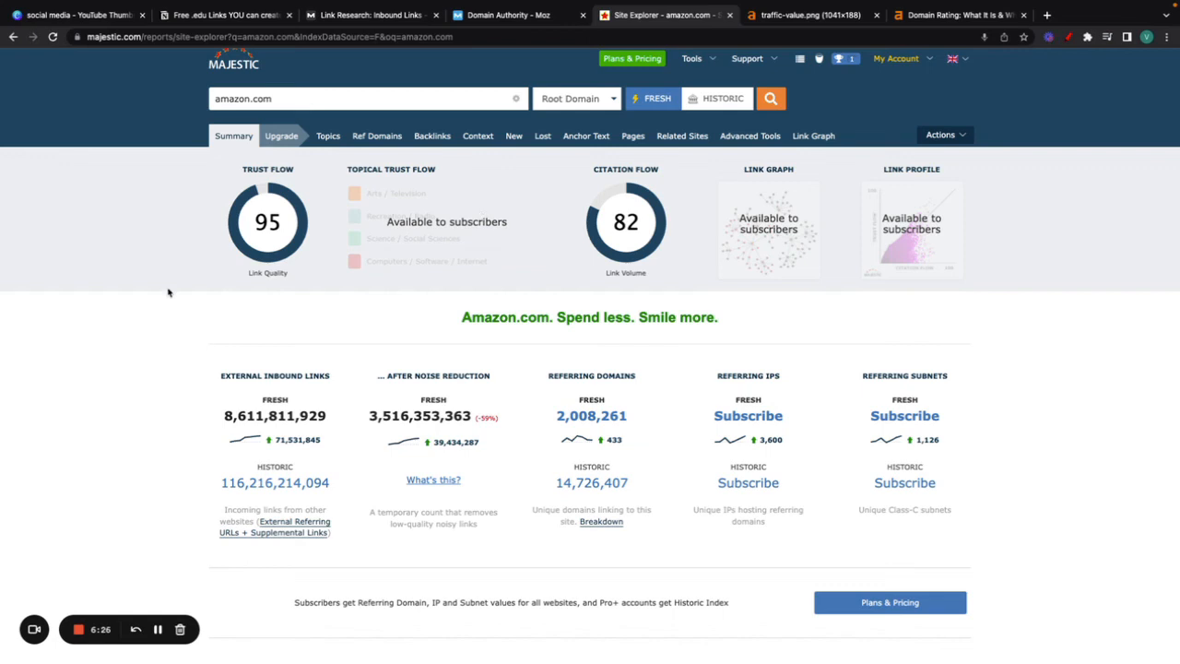
pyautogui.moveTo(655, 242)
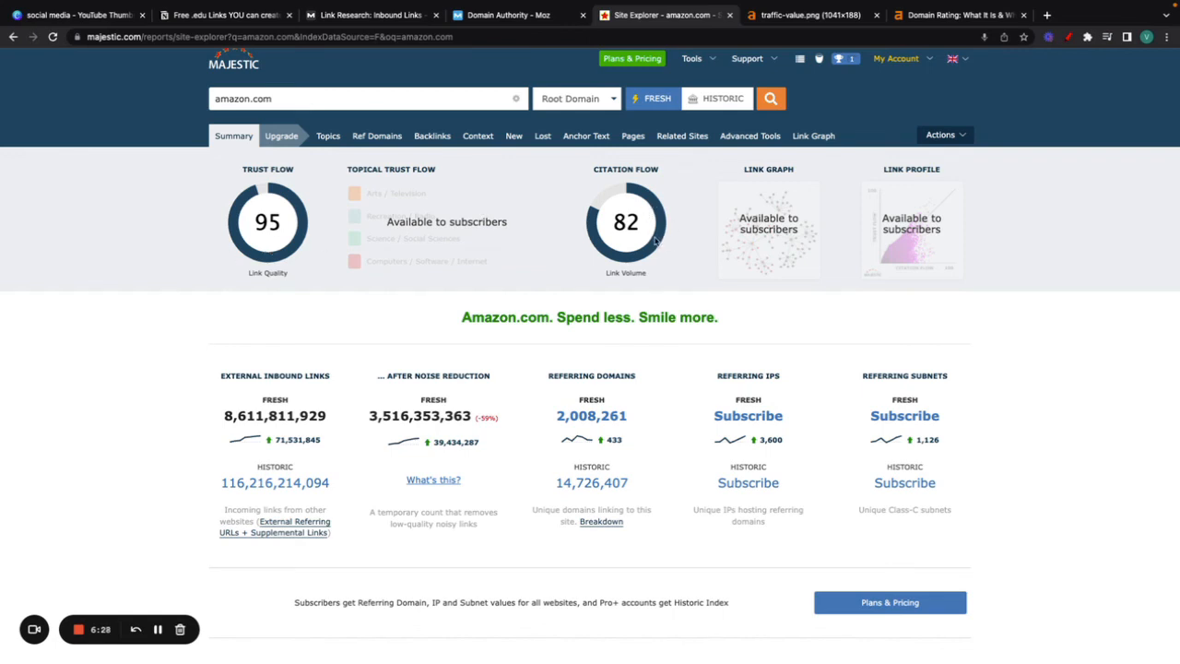
pyautogui.moveTo(286, 235)
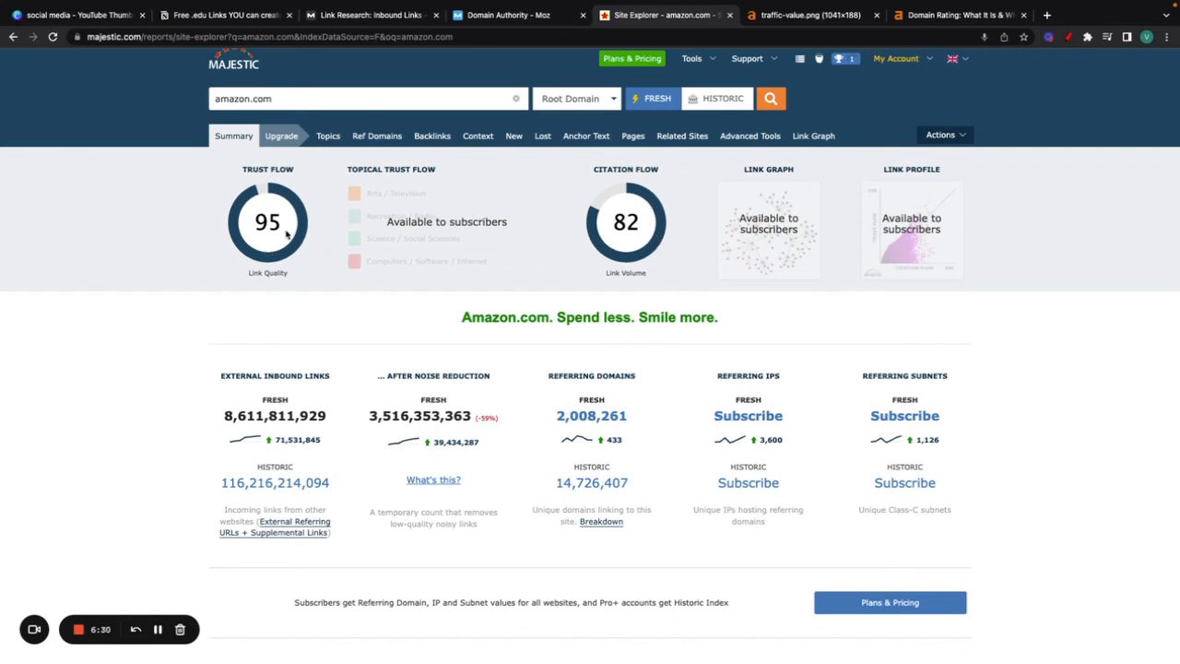
pyautogui.moveTo(626, 242)
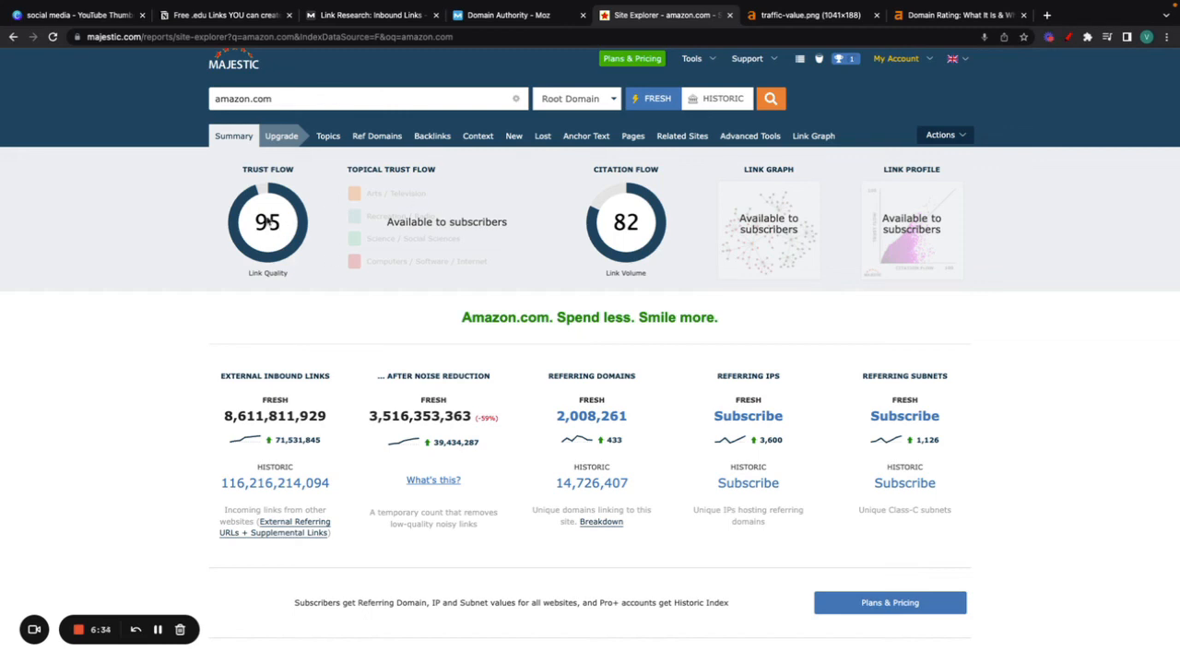
pyautogui.moveTo(631, 234)
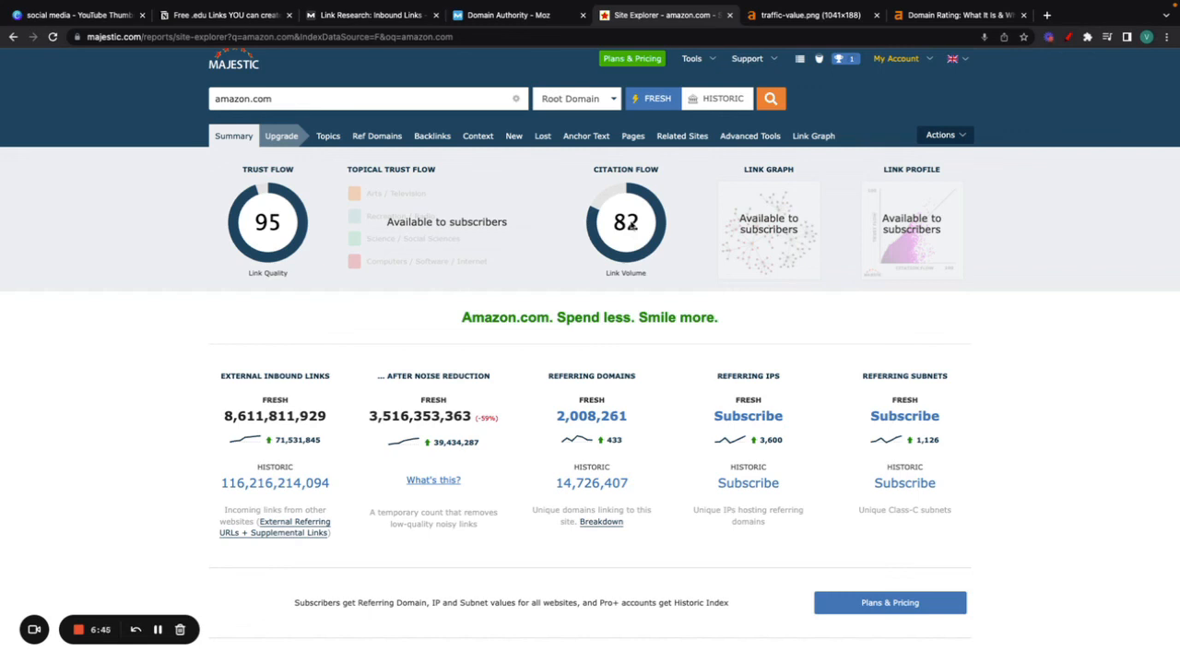
pyautogui.moveTo(615, 360)
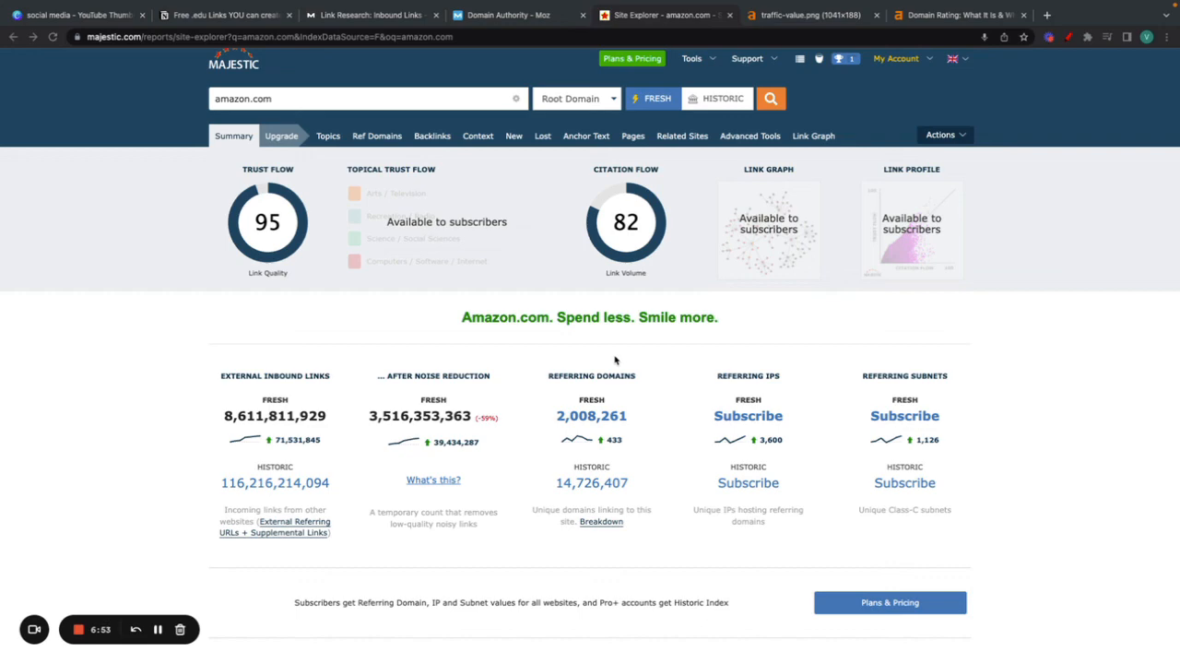
pyautogui.click(369, 15)
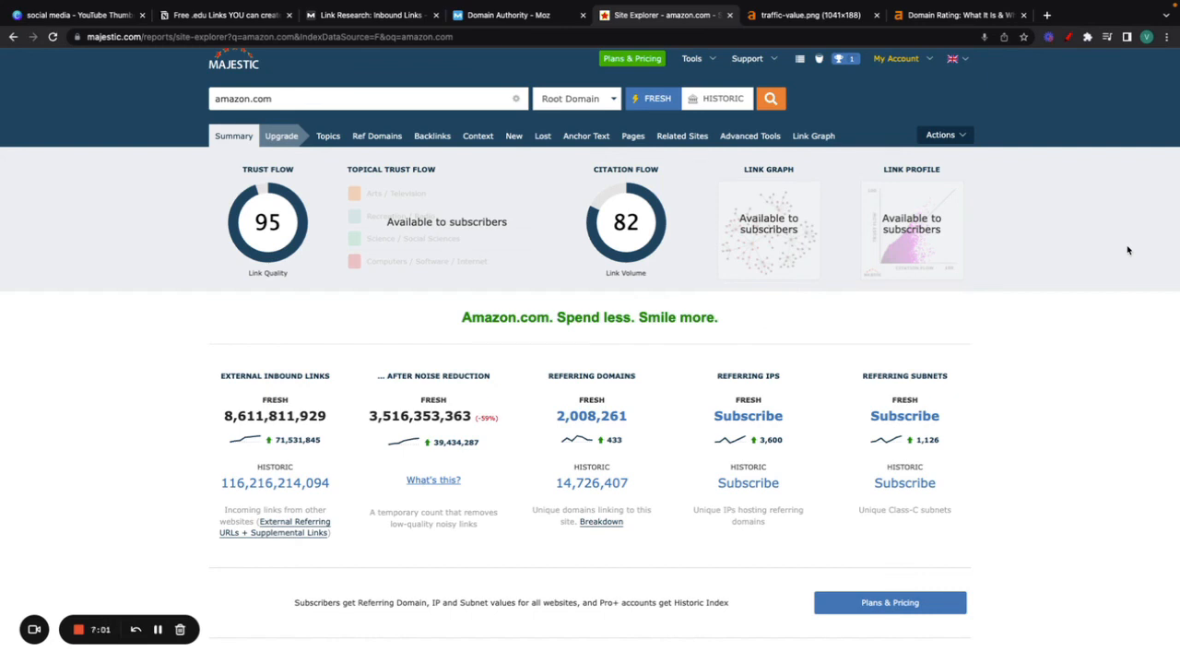
pyautogui.moveTo(609, 226)
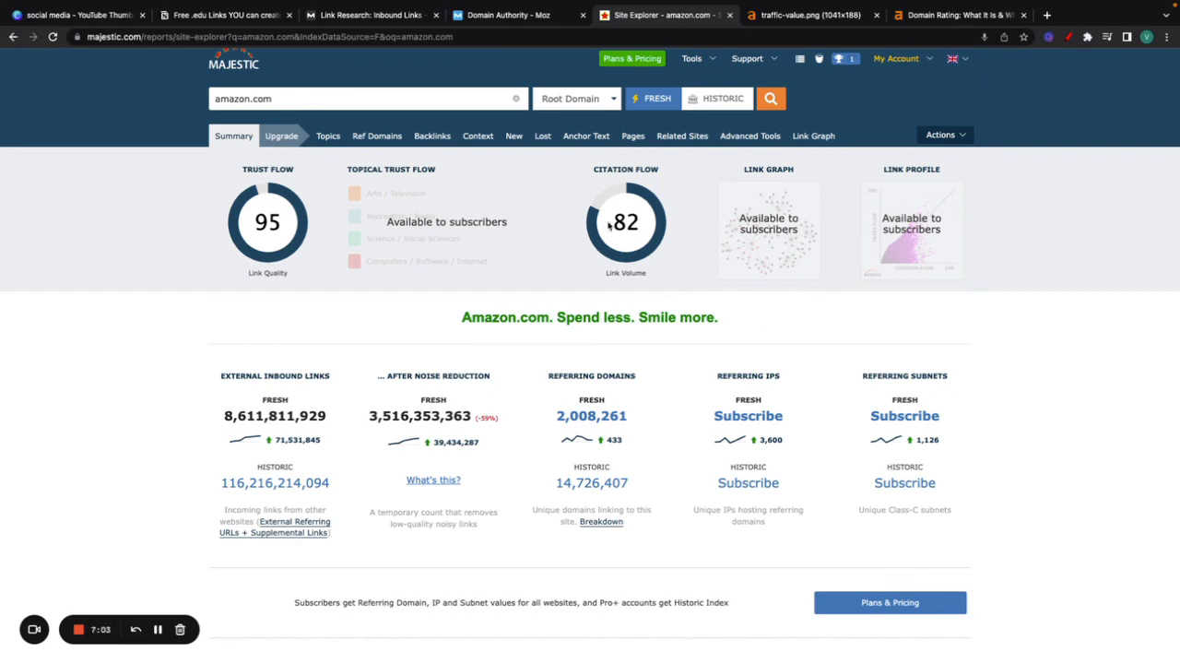
pyautogui.moveTo(578, 174)
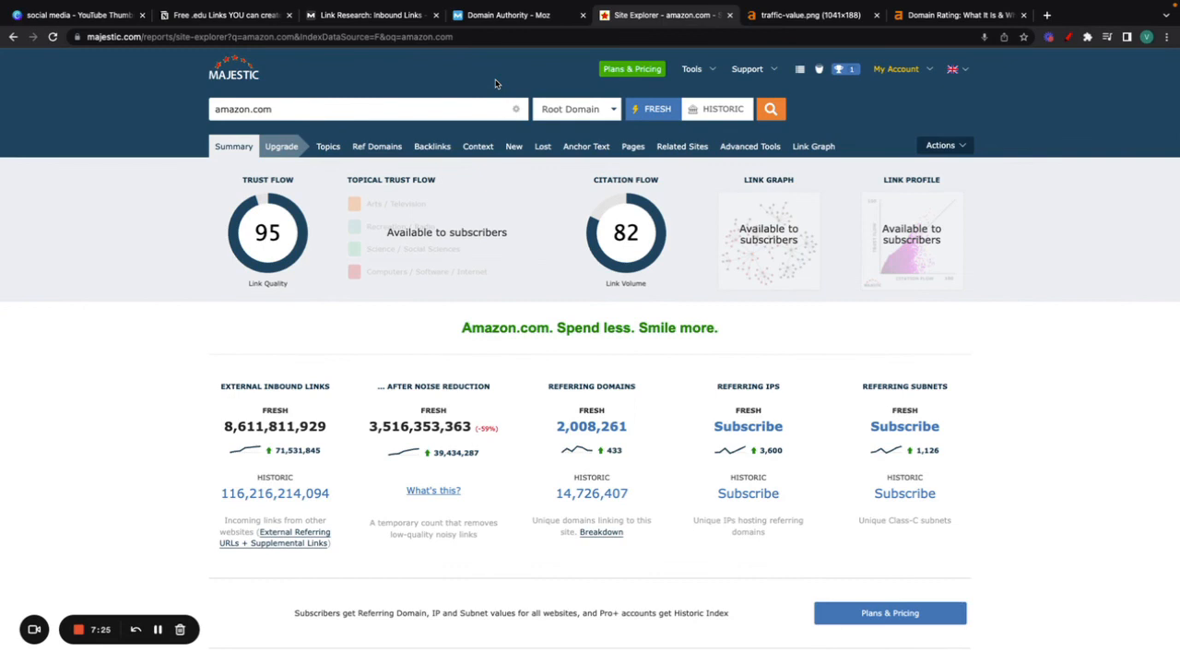
pyautogui.moveTo(348, 370)
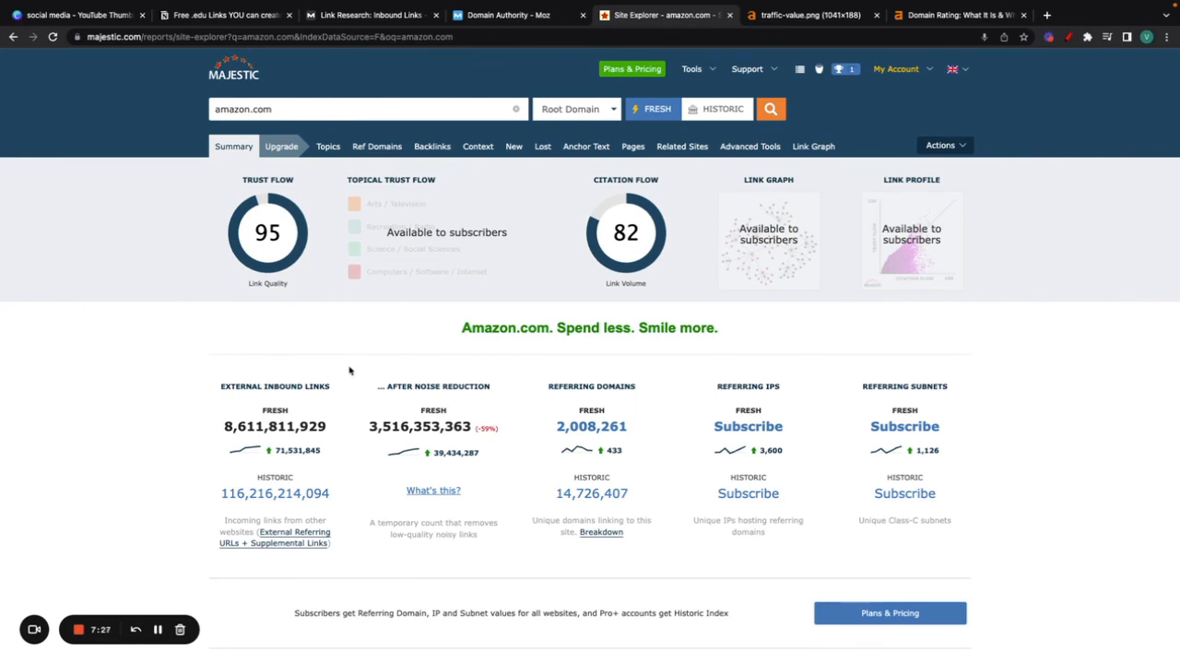
pyautogui.moveTo(594, 247)
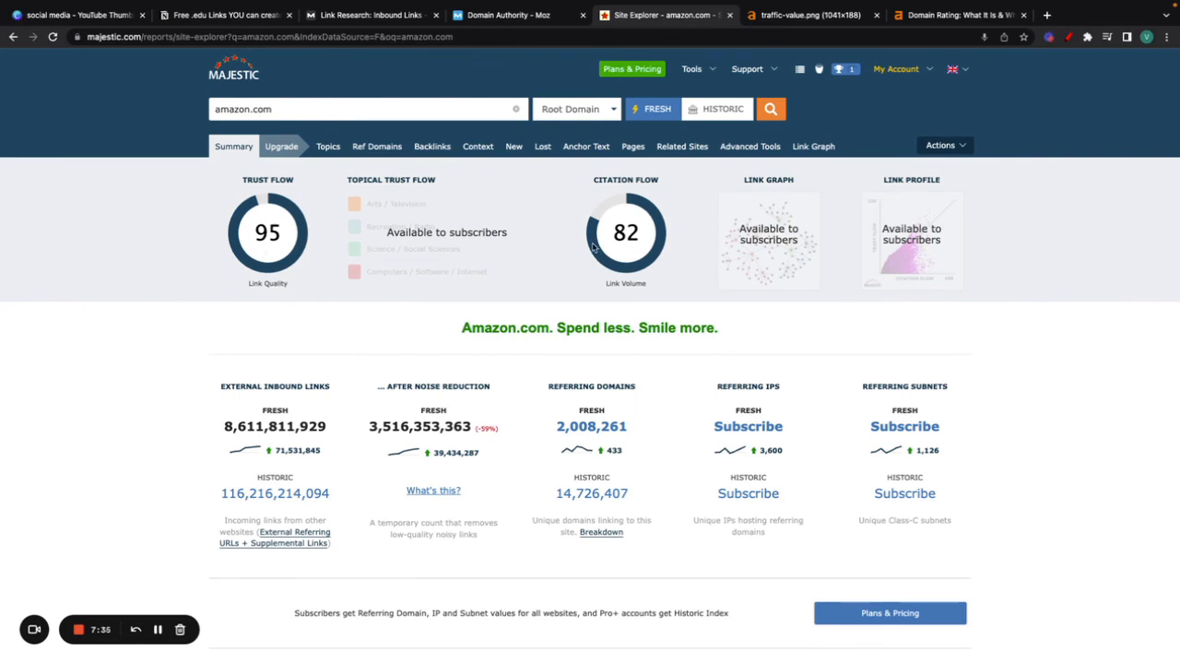
pyautogui.moveTo(517, 178)
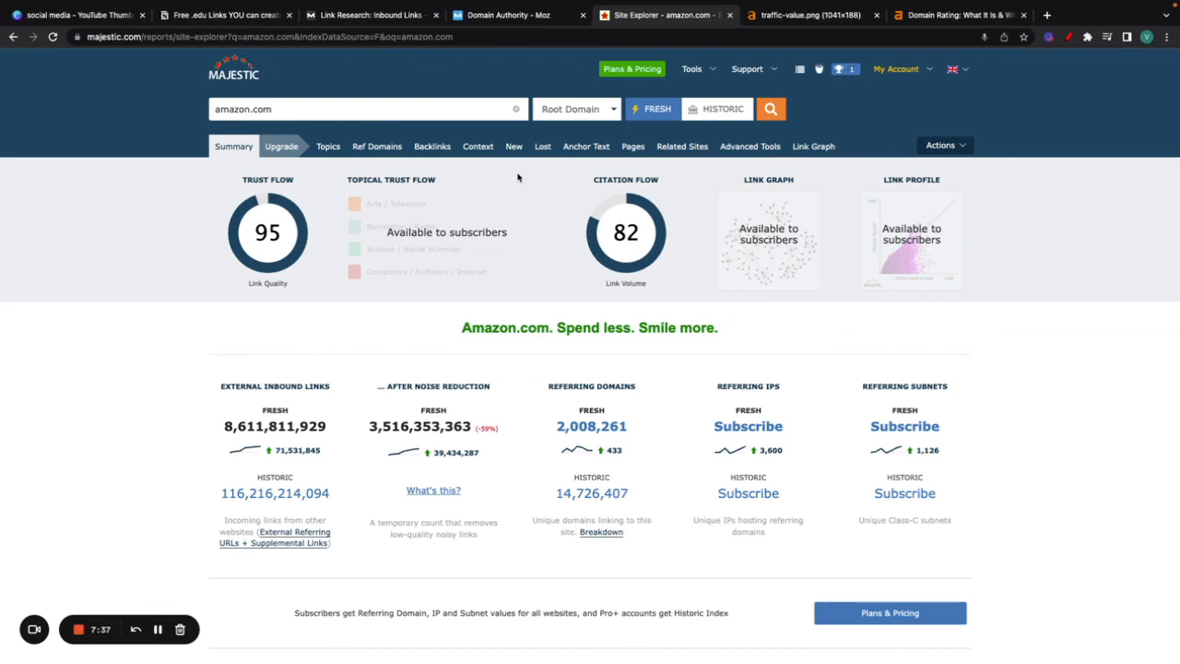
pyautogui.moveTo(430, 129)
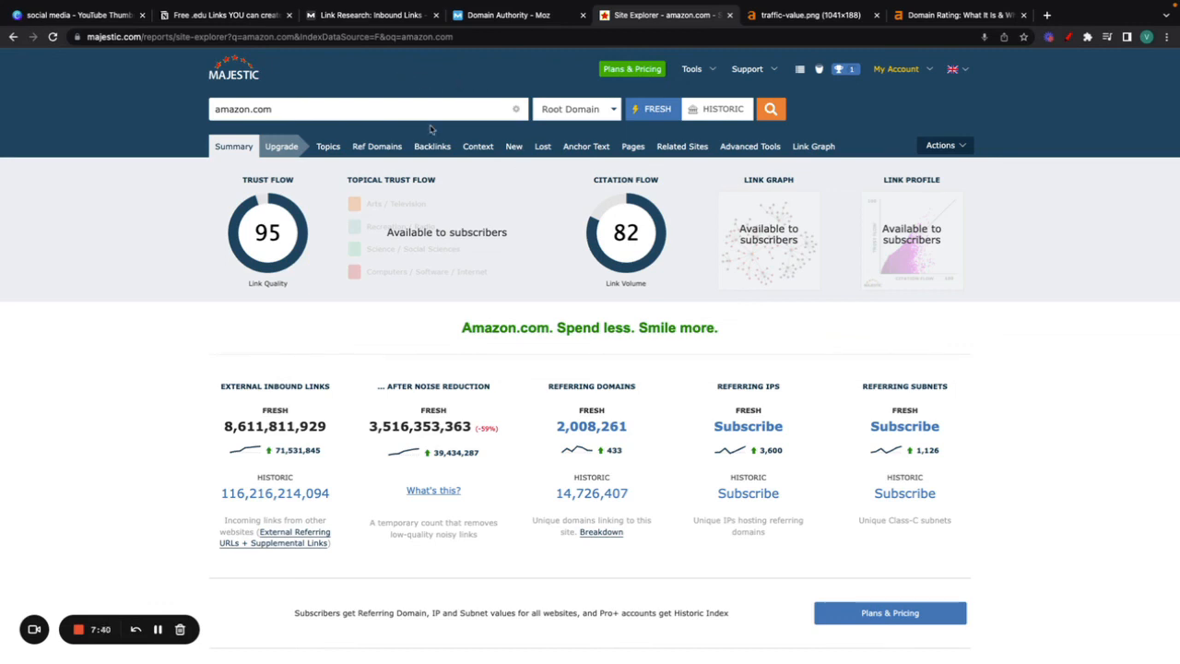
pyautogui.moveTo(166, 505)
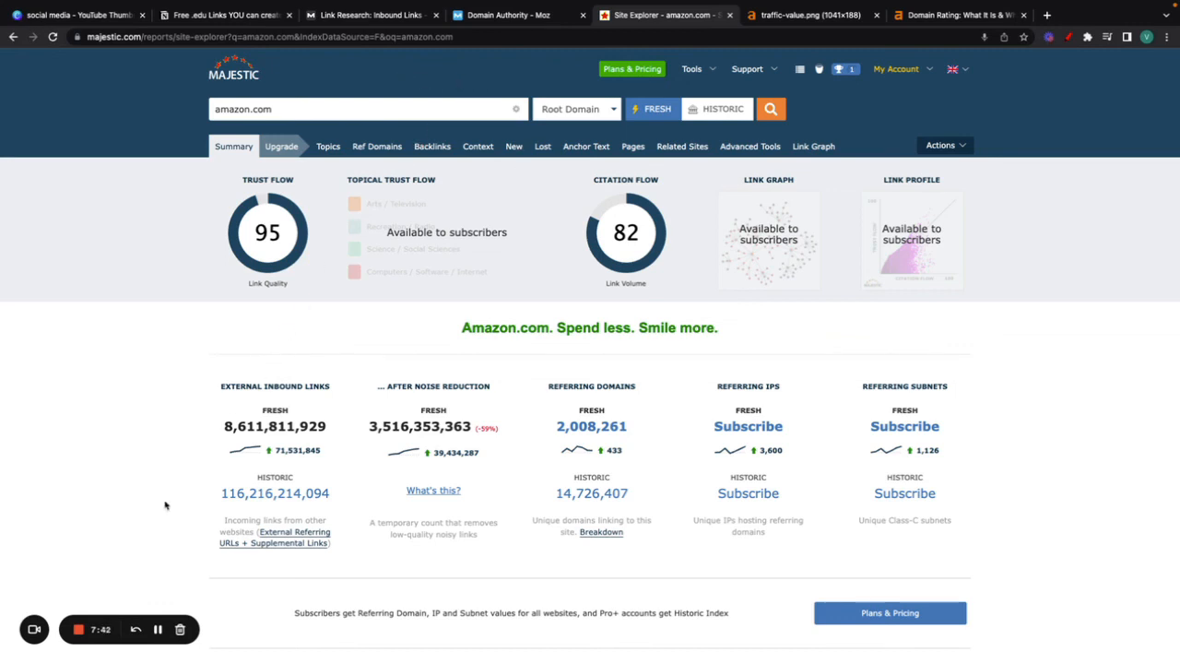